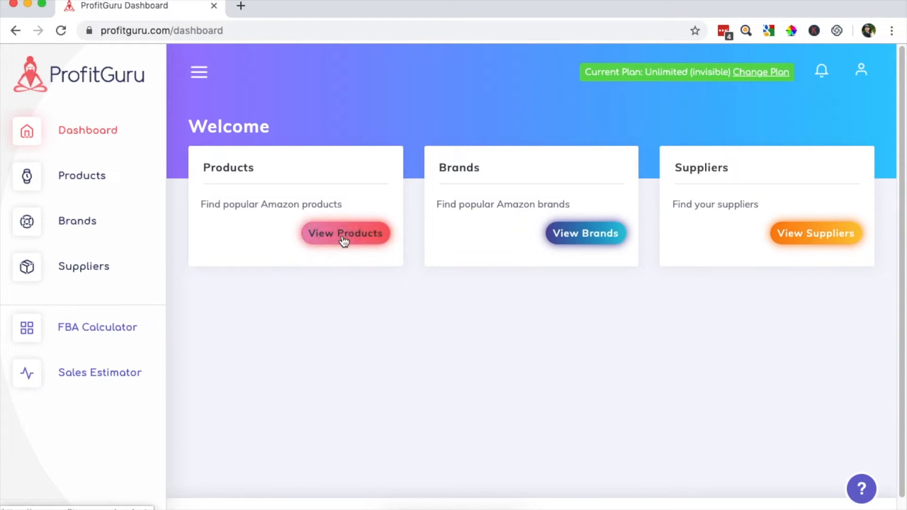
Step: Go to the Products page listing popular Amazon products from the dashboard
{"action": "left_click", "coordinate": [345, 233]}
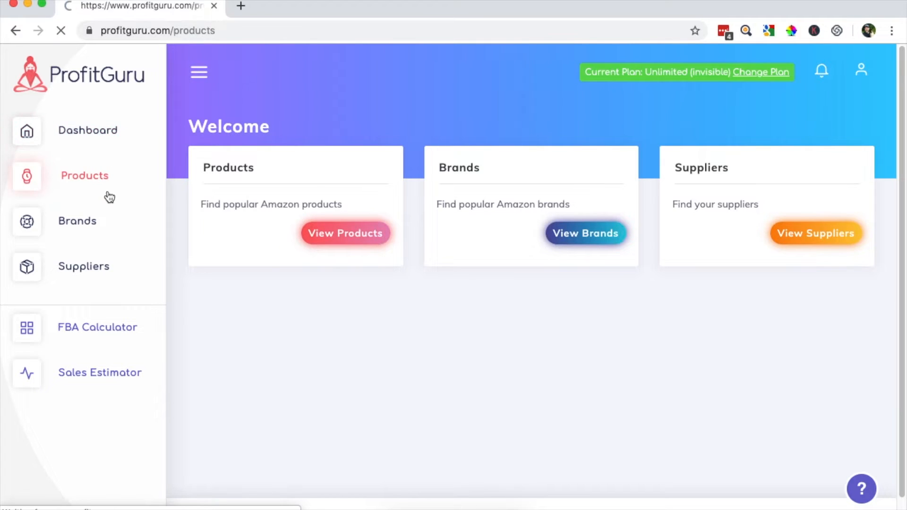
{"action": "left_click", "coordinate": [345, 233]}
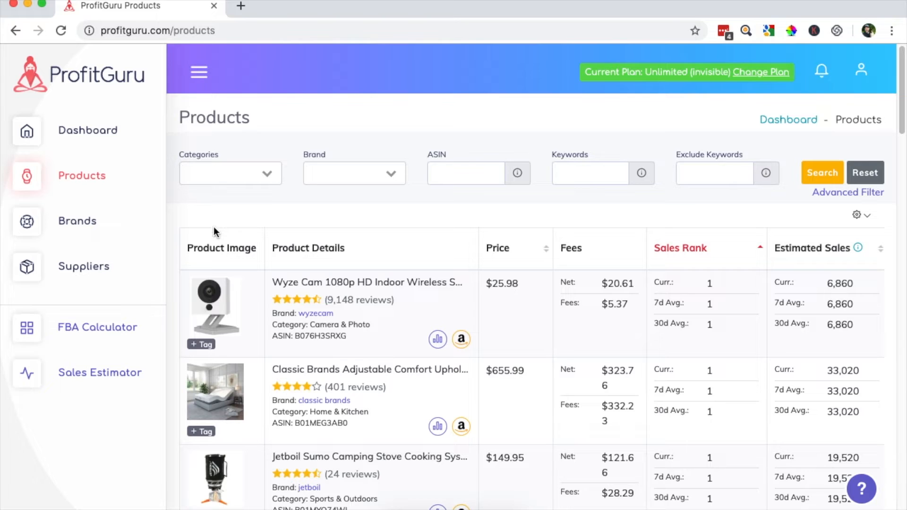
{"action": "mouse_move", "coordinate": [284, 237]}
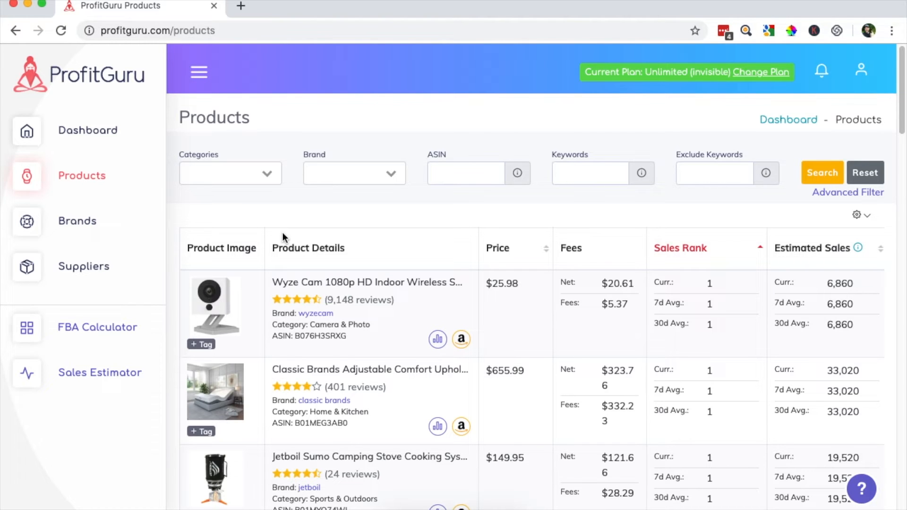
{"action": "mouse_move", "coordinate": [849, 192]}
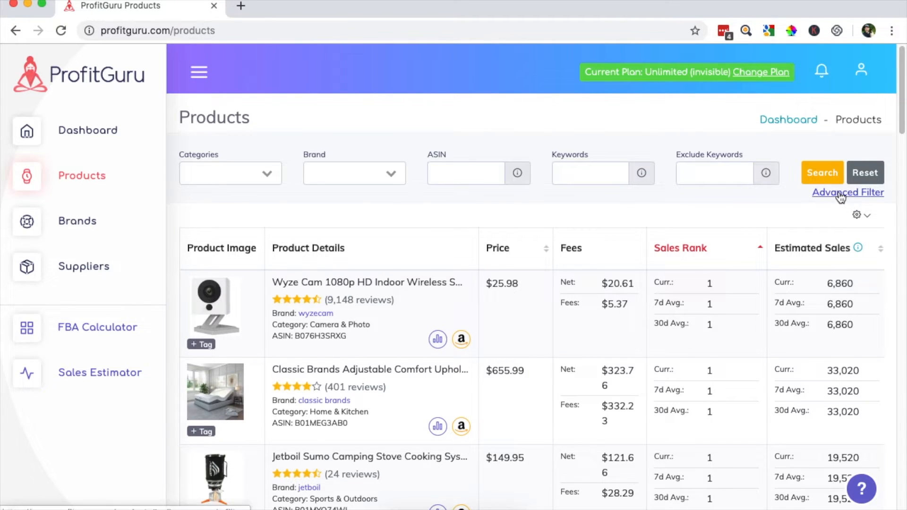
Step: In the advanced filter, set the sales rank ceiling and reviews between 30 and 150
{"action": "left_click", "coordinate": [848, 193]}
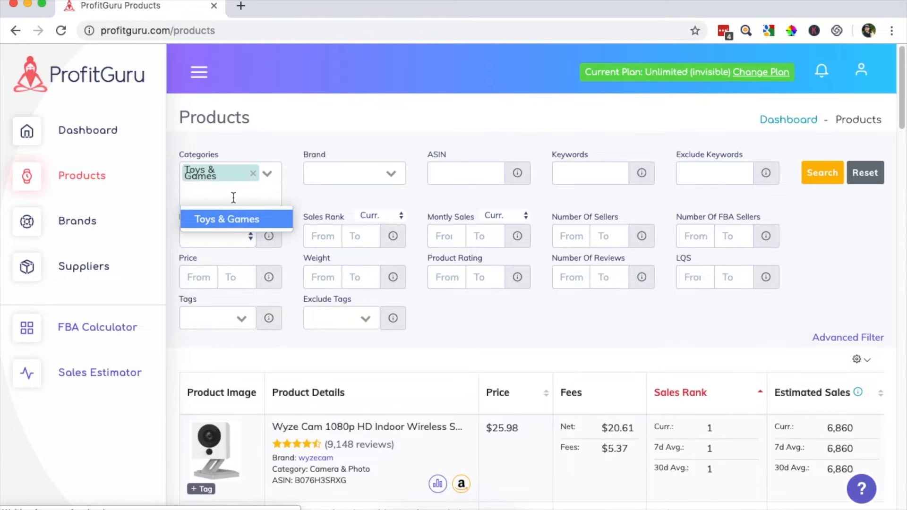
{"action": "left_click", "coordinate": [227, 218]}
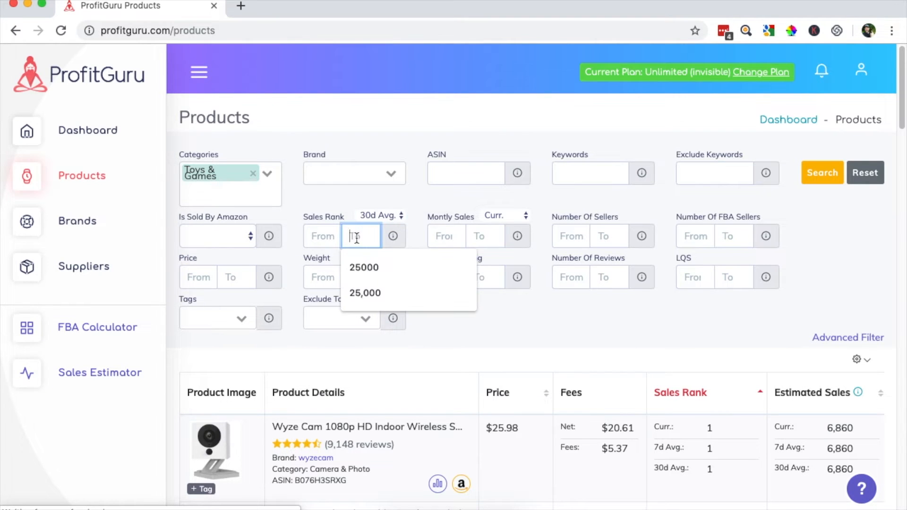
{"action": "type", "text": "25000"}
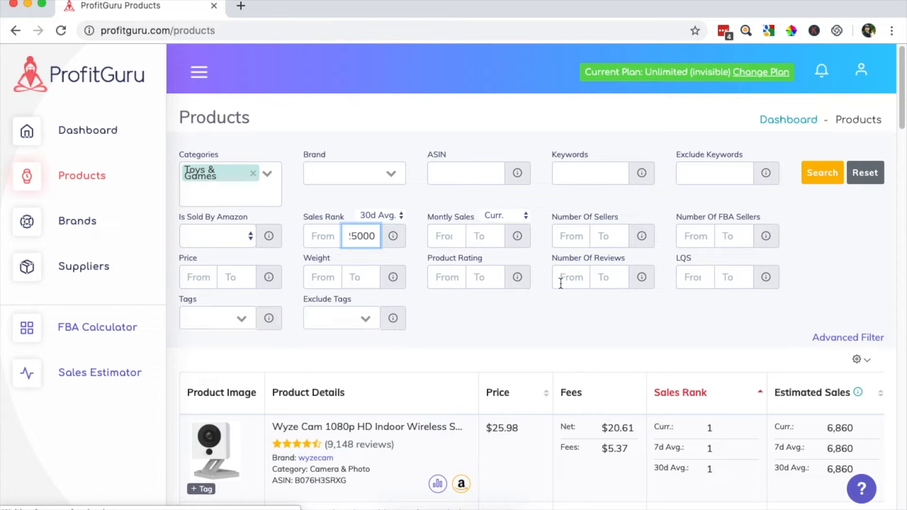
{"action": "left_click", "coordinate": [570, 277]}
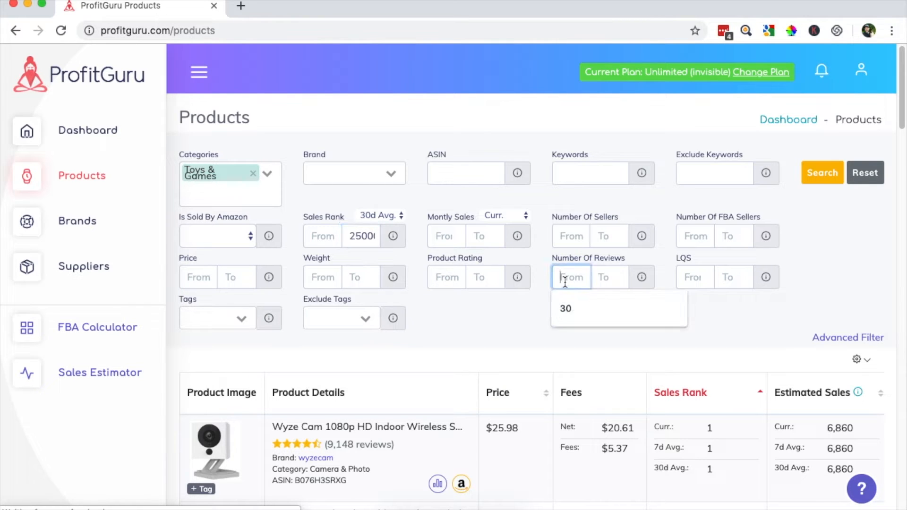
{"action": "type", "text": "30"}
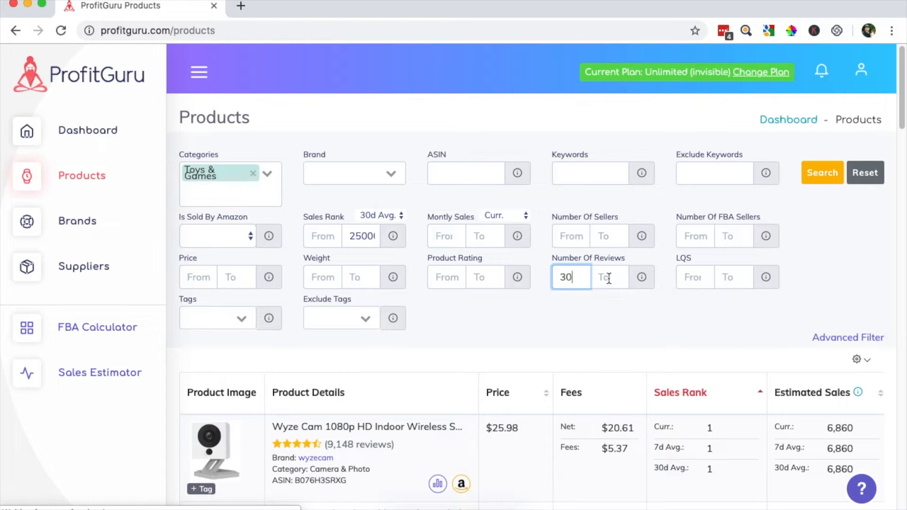
{"action": "type", "text": "150"}
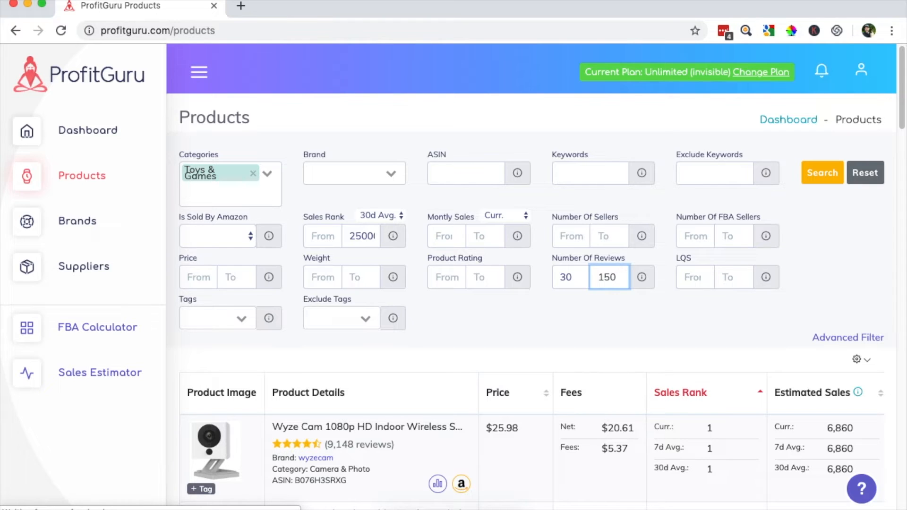
Step: Limit product weight to 2.5 lb and LQS to 5
{"action": "left_click", "coordinate": [608, 277]}
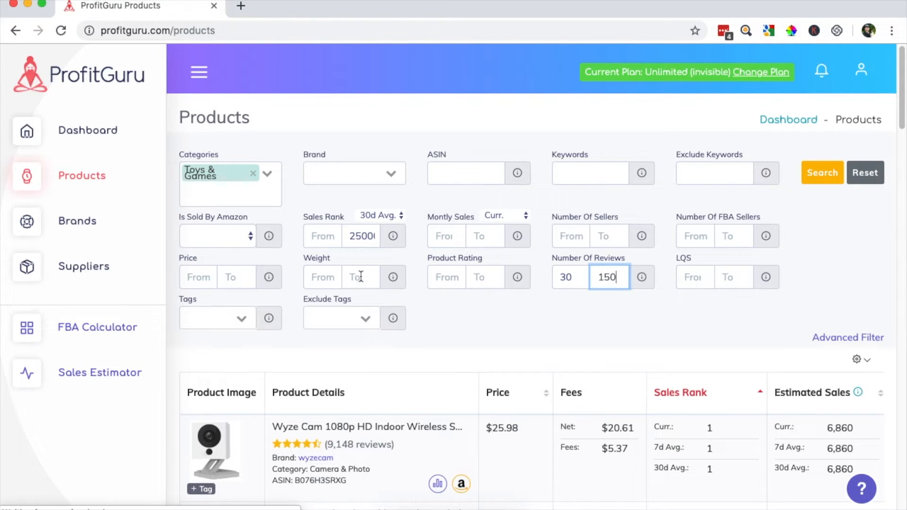
{"action": "type", "text": "2.5"}
{"action": "left_click", "coordinate": [486, 277]}
{"action": "type", "text": "3"}
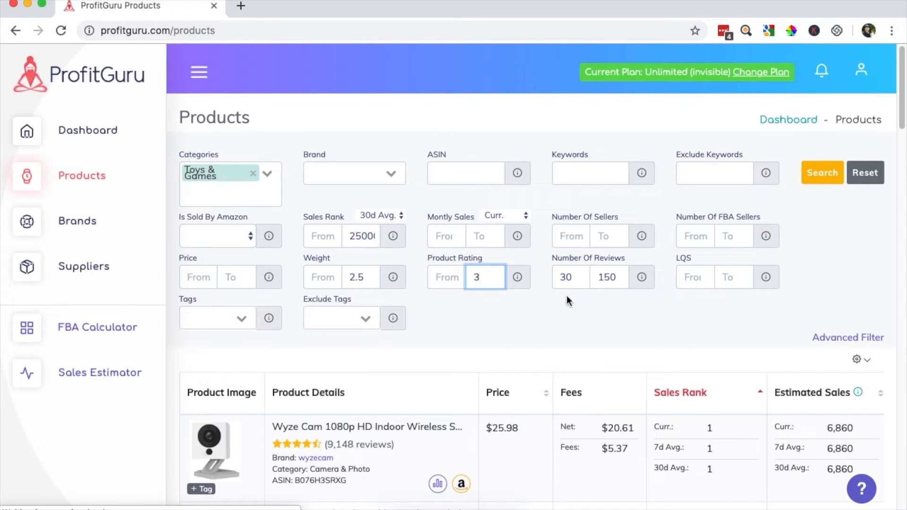
{"action": "left_click", "coordinate": [734, 277]}
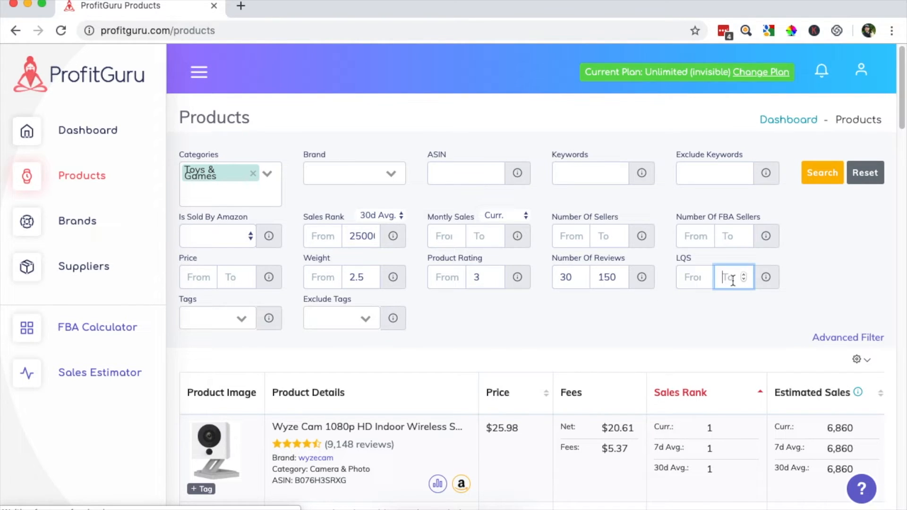
{"action": "type", "text": "5"}
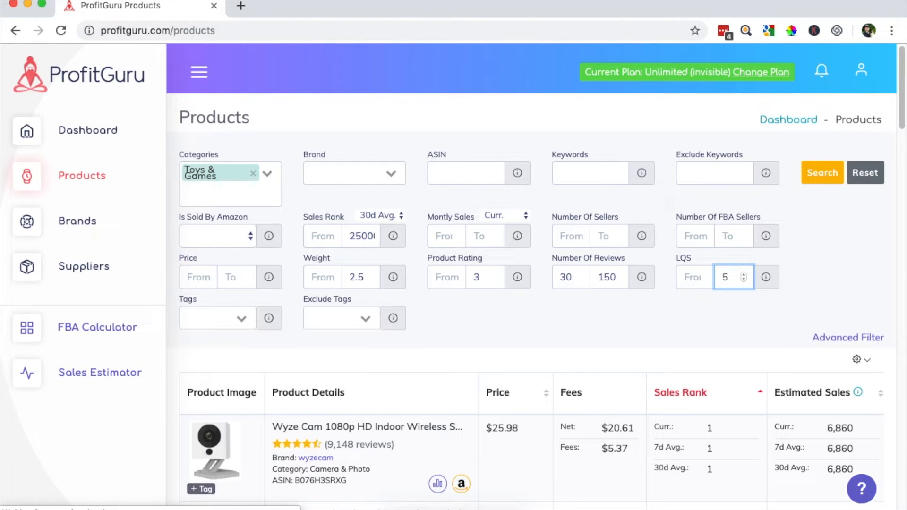
{"action": "mouse_move", "coordinate": [701, 298]}
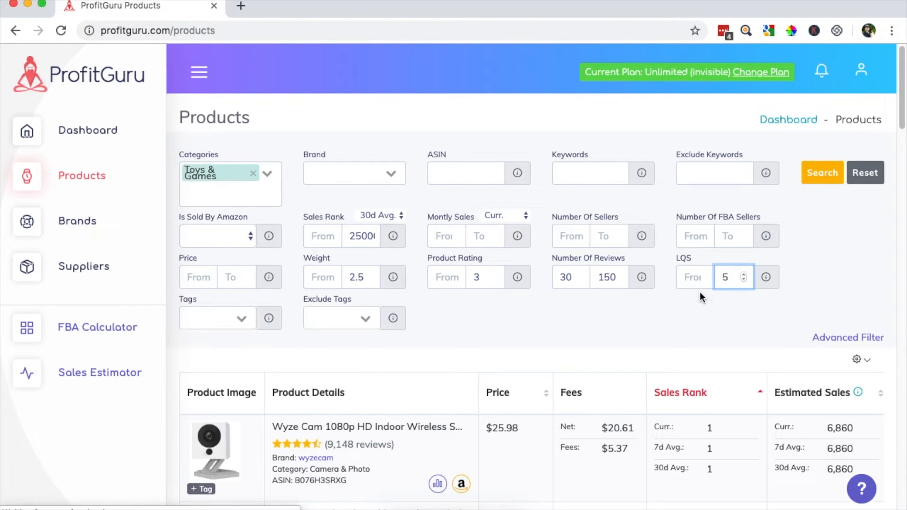
{"action": "mouse_move", "coordinate": [584, 309]}
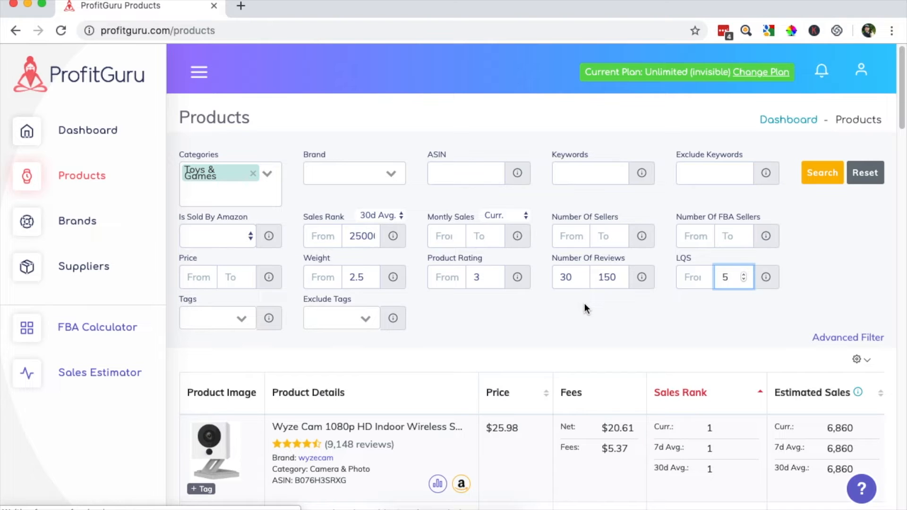
Step: Collapse the side navigation so the results table shows seller count and Sold by Amazon columns
{"action": "scroll", "scroll_direction": "down", "scroll_amount": 3}
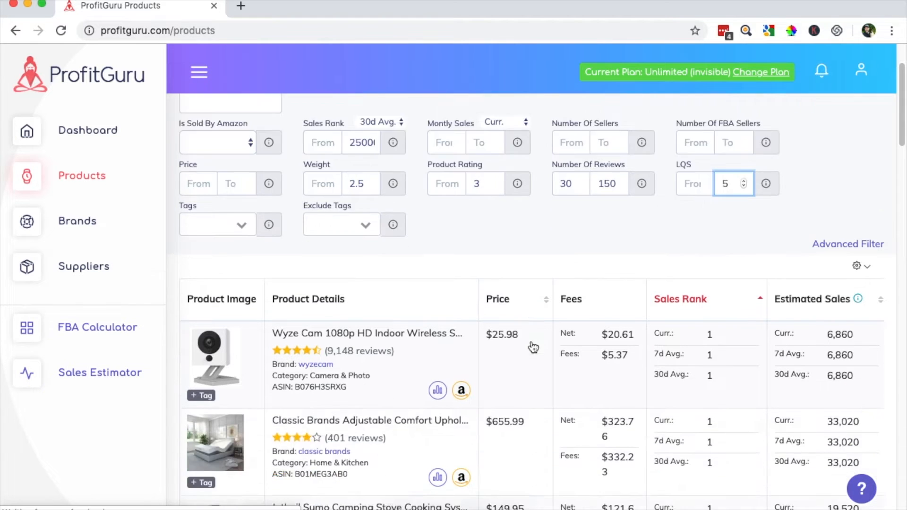
{"action": "scroll", "scroll_direction": "down", "scroll_amount": 3}
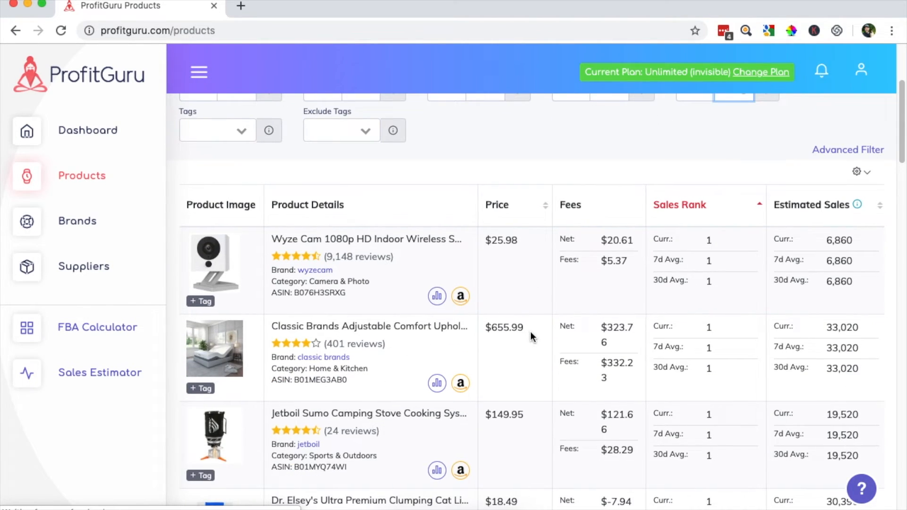
{"action": "scroll", "scroll_direction": "right", "scroll_amount": 3}
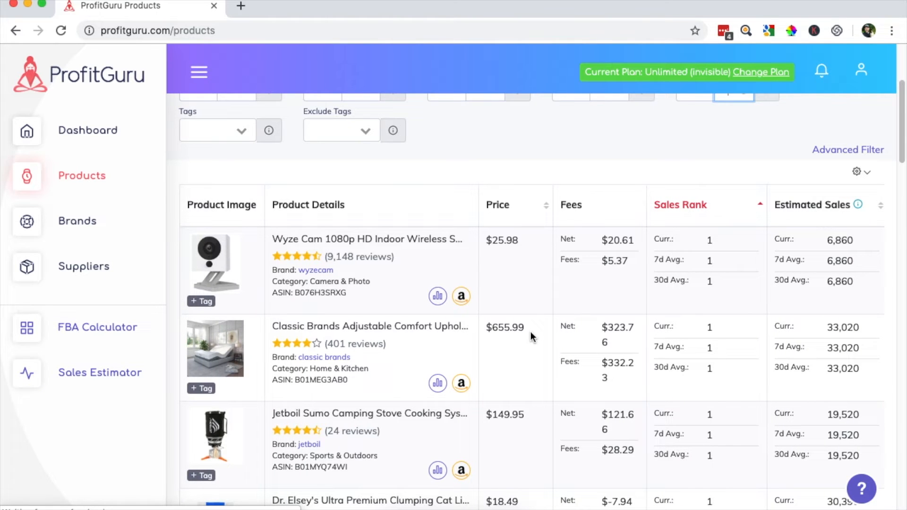
{"action": "mouse_move", "coordinate": [366, 305]}
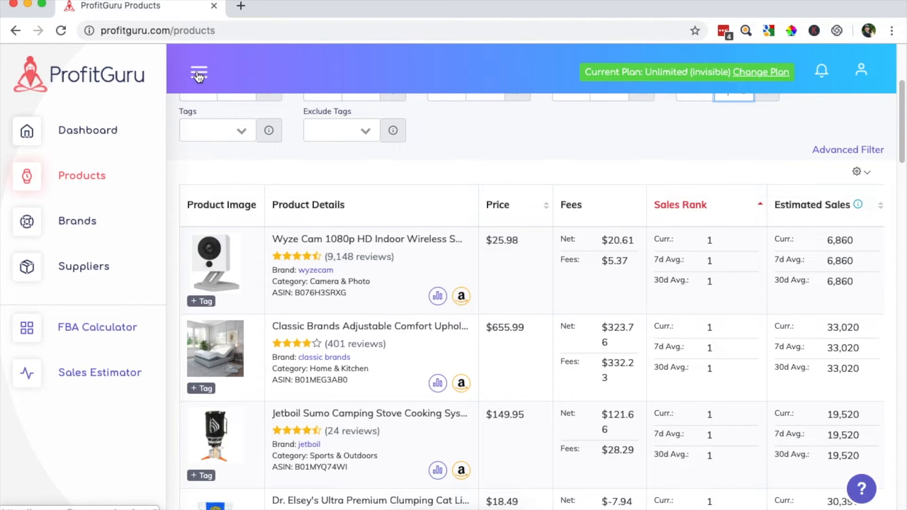
{"action": "left_click", "coordinate": [198, 72]}
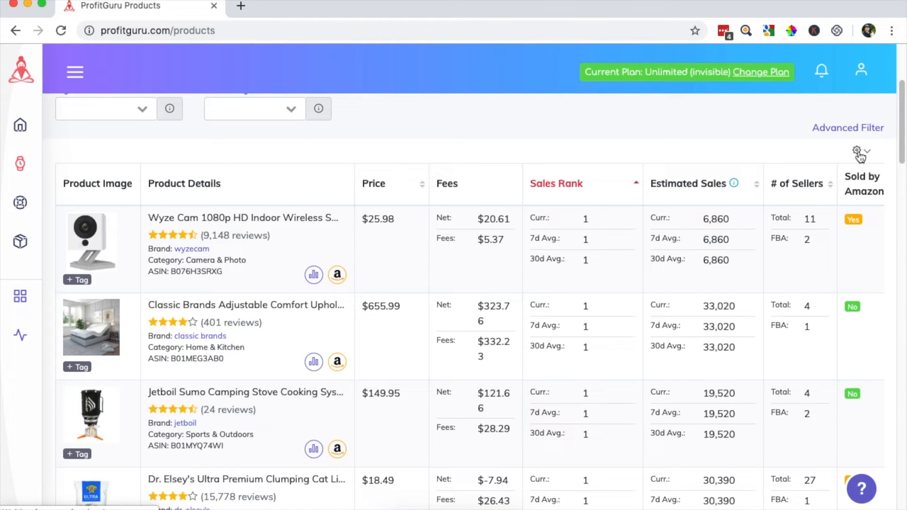
{"action": "mouse_move", "coordinate": [861, 151]}
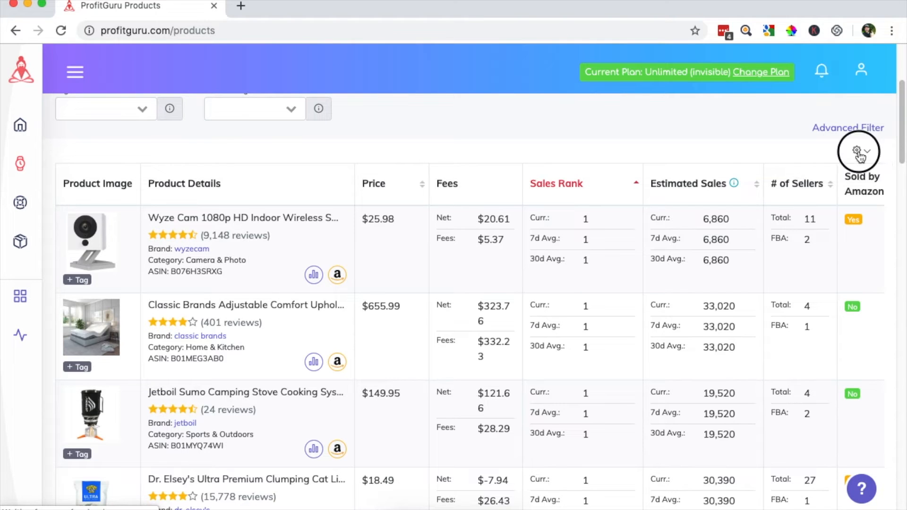
Step: Hide the # of Sellers, Sold by Amazon.com, Sellers and Weight columns from the table
{"action": "left_click", "coordinate": [859, 151]}
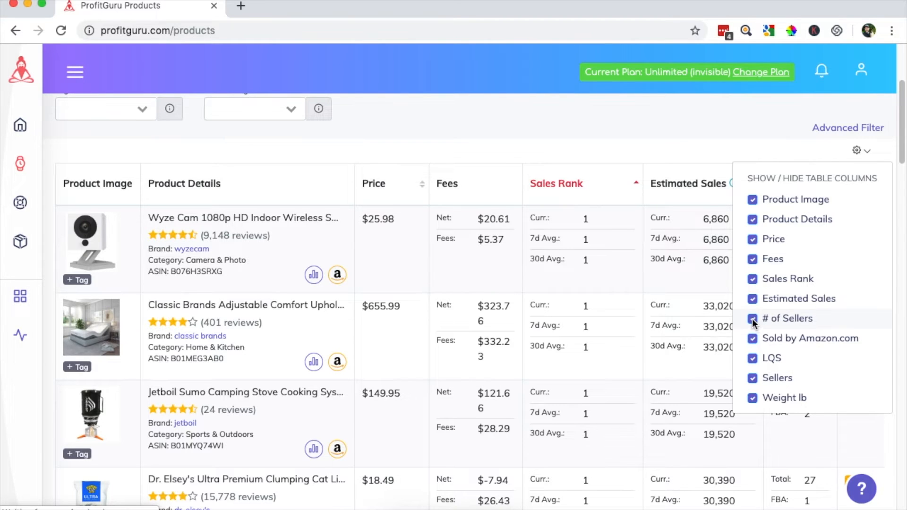
{"action": "left_click", "coordinate": [753, 318]}
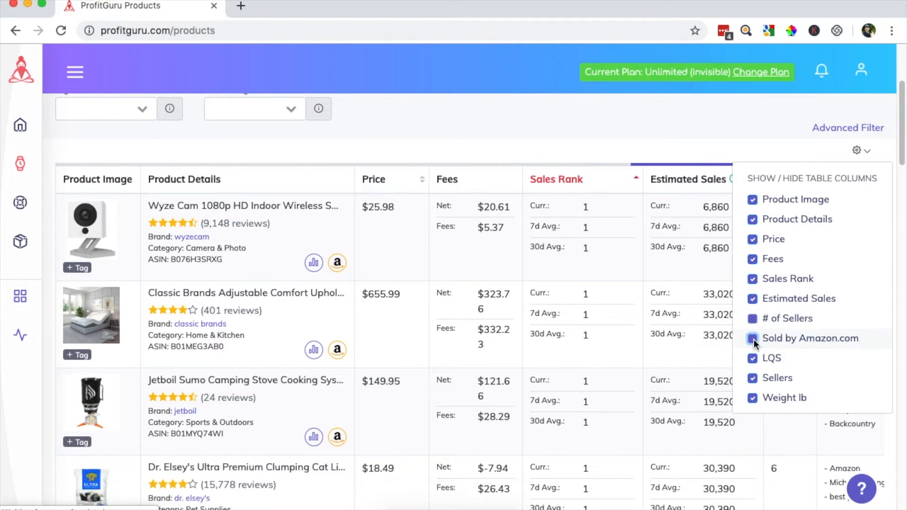
{"action": "left_click", "coordinate": [752, 338]}
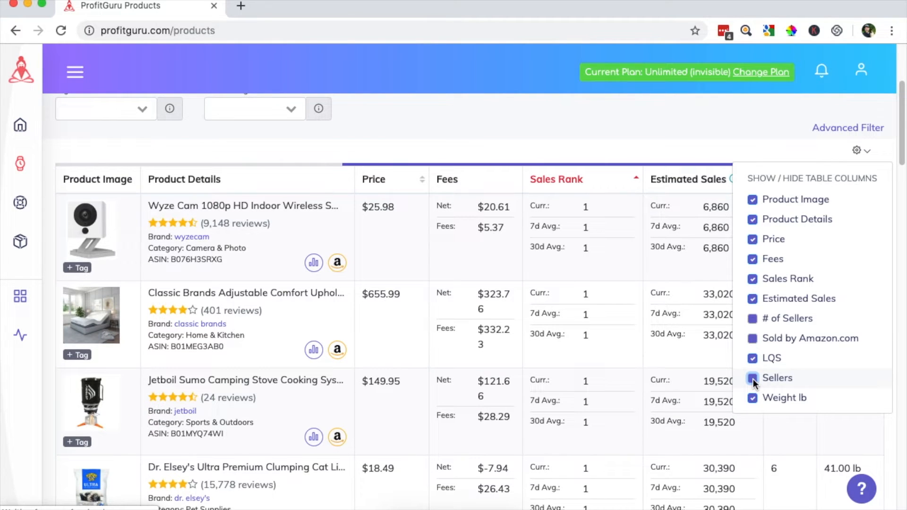
{"action": "left_click", "coordinate": [752, 378]}
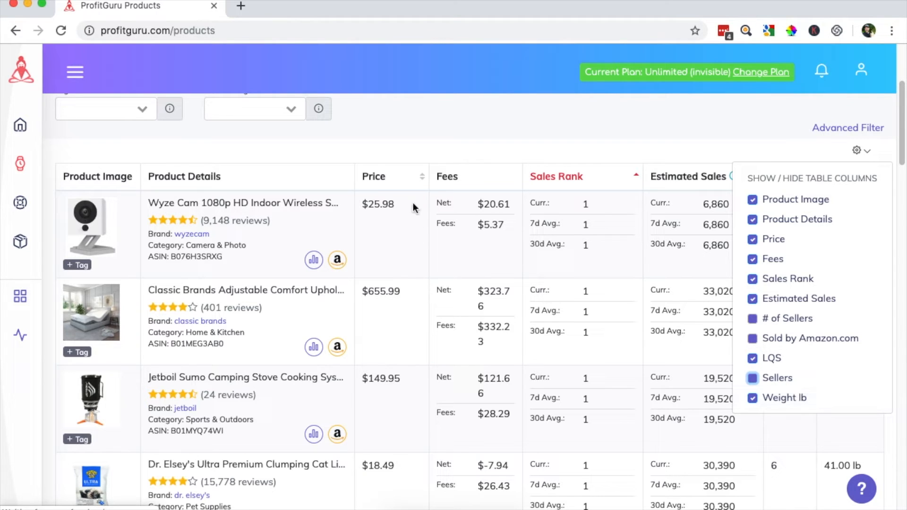
{"action": "mouse_move", "coordinate": [612, 291]}
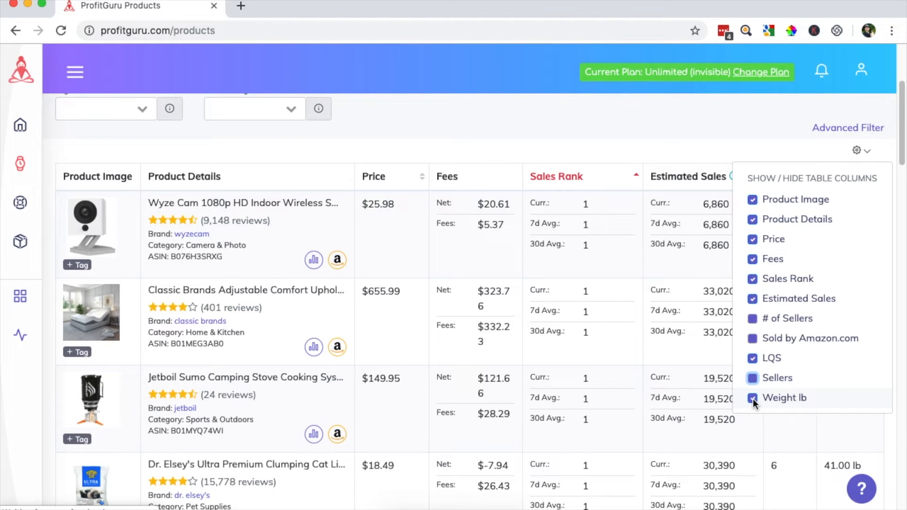
{"action": "left_click", "coordinate": [752, 397]}
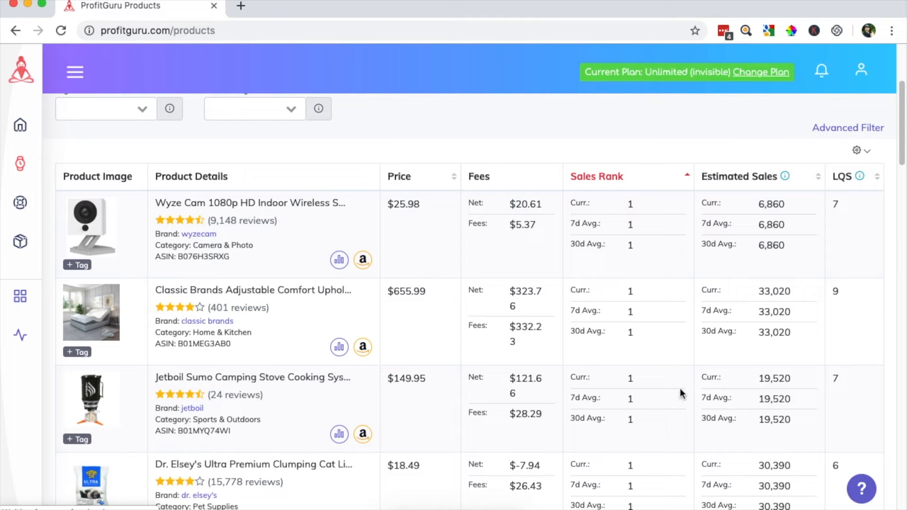
Step: Scroll back up to the product filters
{"action": "scroll", "scroll_direction": "down", "scroll_amount": 3}
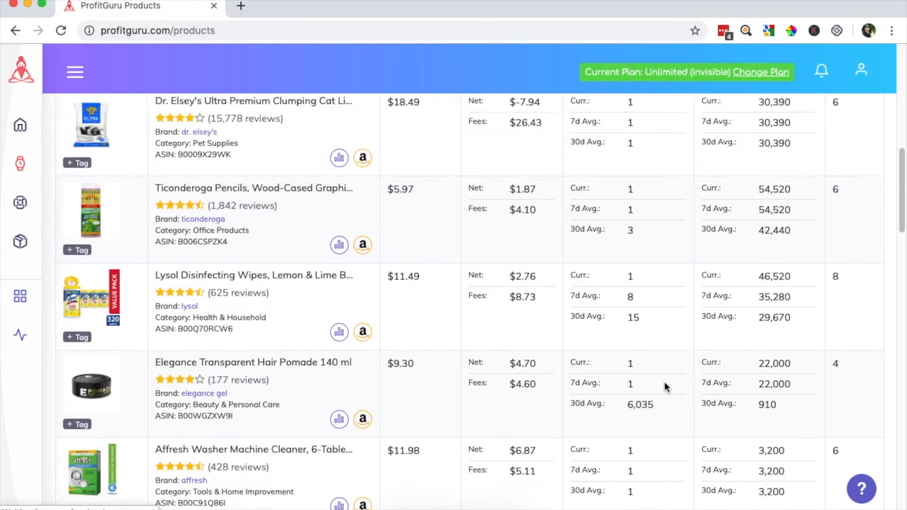
{"action": "scroll", "scroll_direction": "up", "scroll_amount": 3}
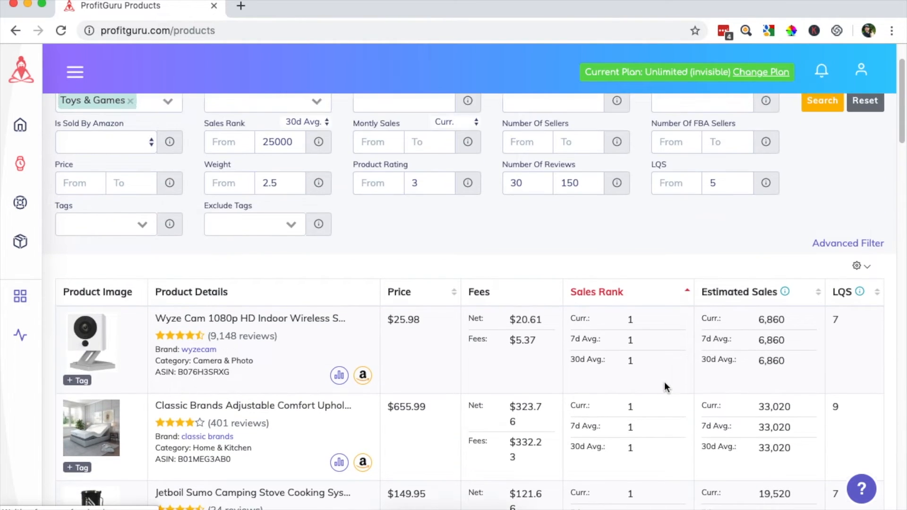
{"action": "scroll", "scroll_direction": "up", "scroll_amount": 3}
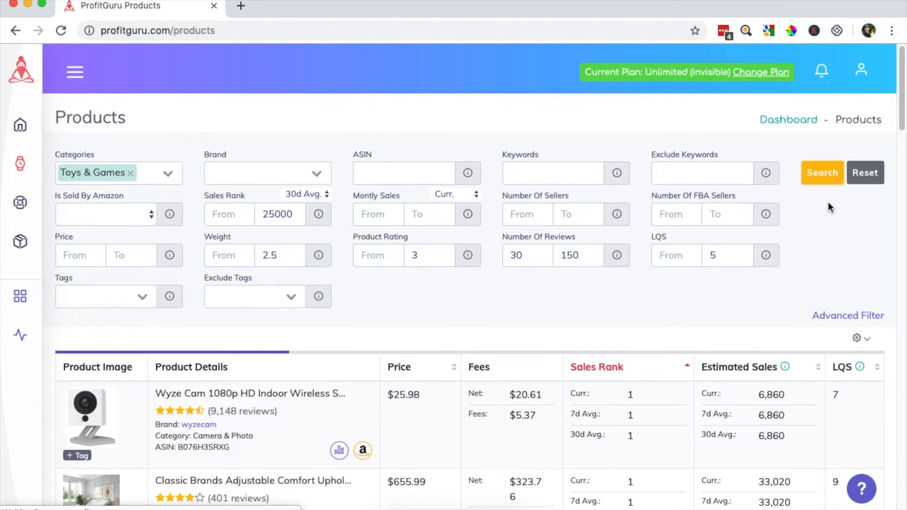
Step: Run the filtered search and scroll the Toys & Games results down to the SoFire unicorn party bags
{"action": "left_click", "coordinate": [822, 173]}
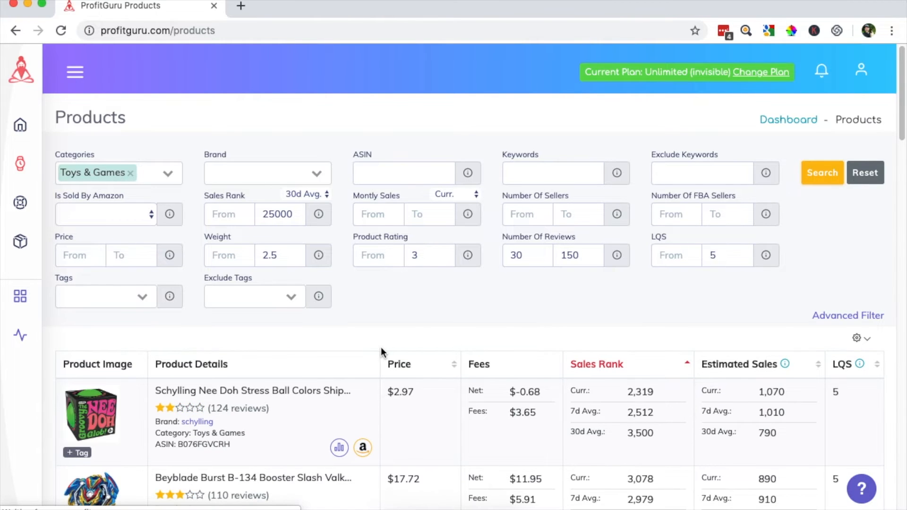
{"action": "scroll", "scroll_direction": "down", "scroll_amount": 3}
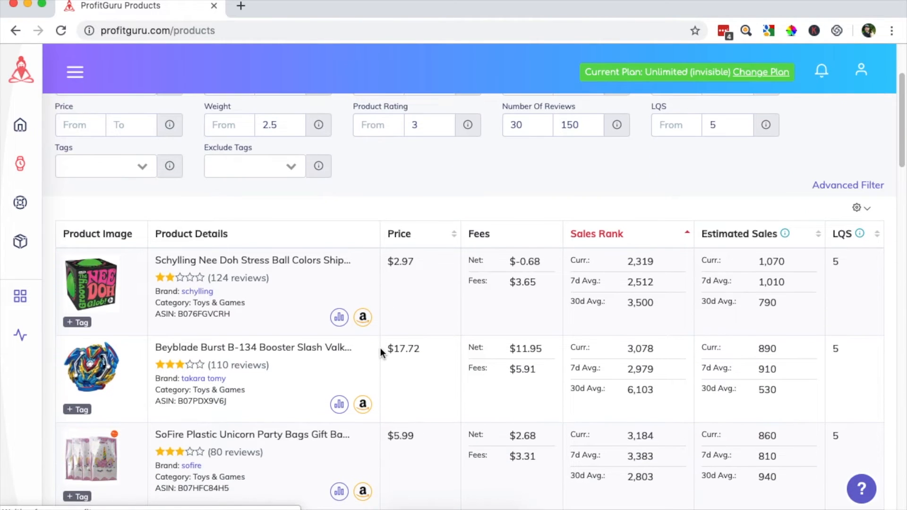
{"action": "scroll", "scroll_direction": "down", "scroll_amount": 3}
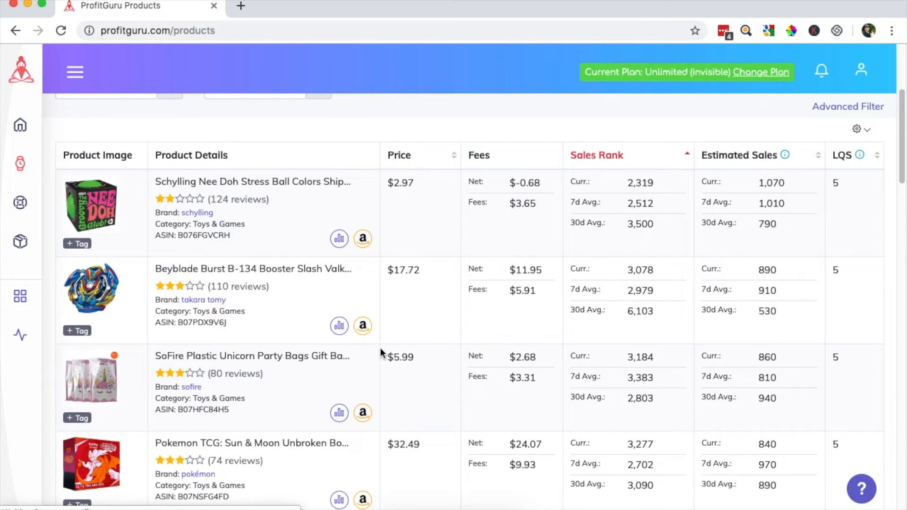
{"action": "scroll", "scroll_direction": "down", "scroll_amount": 3}
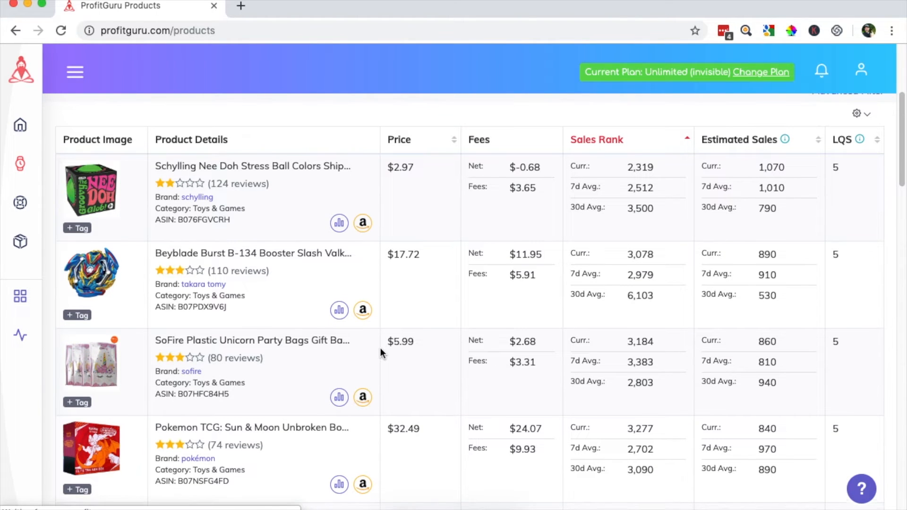
{"action": "scroll", "scroll_direction": "down", "scroll_amount": 3}
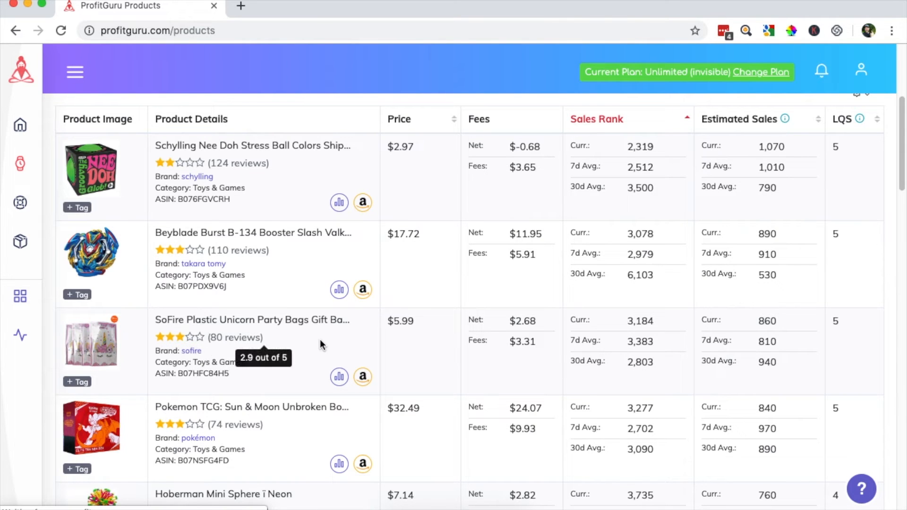
{"action": "mouse_move", "coordinate": [339, 377]}
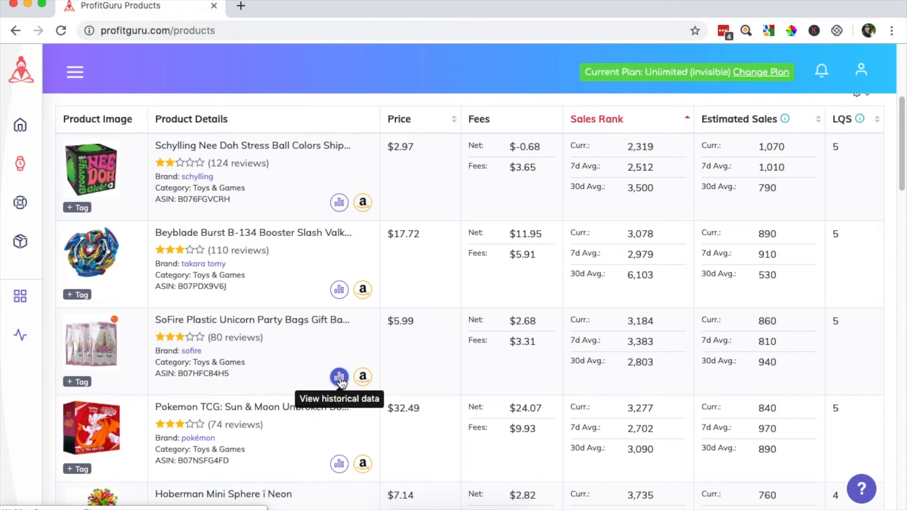
Step: Review the SoFire party bags price and sales rank history charts, then return to the list
{"action": "left_click", "coordinate": [339, 377]}
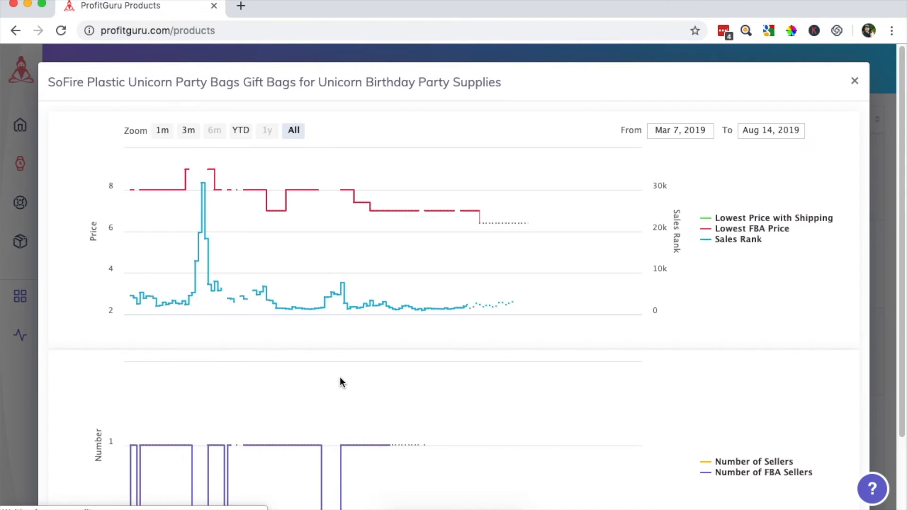
{"action": "mouse_move", "coordinate": [386, 316]}
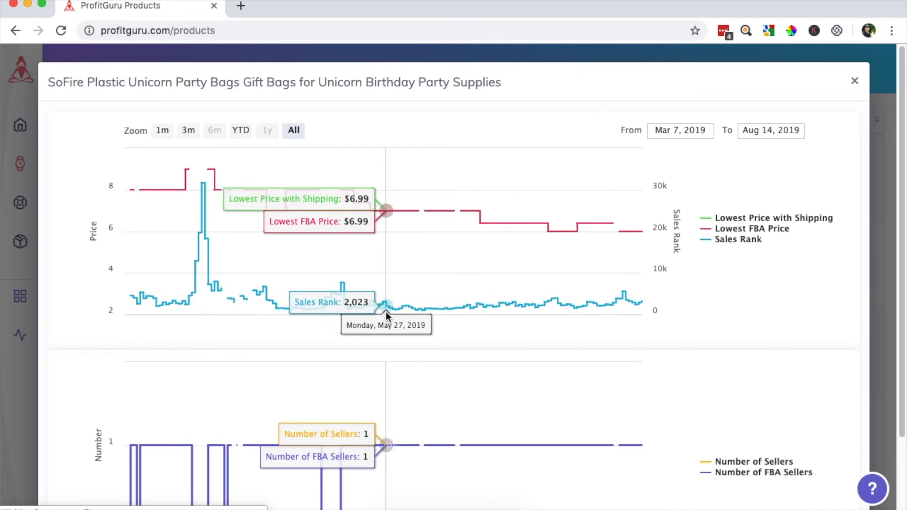
{"action": "mouse_move", "coordinate": [460, 300]}
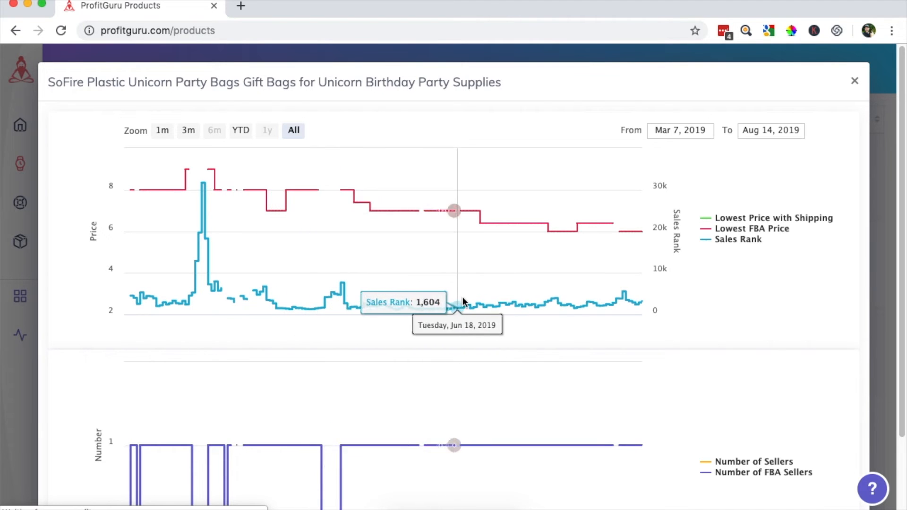
{"action": "mouse_move", "coordinate": [363, 283]}
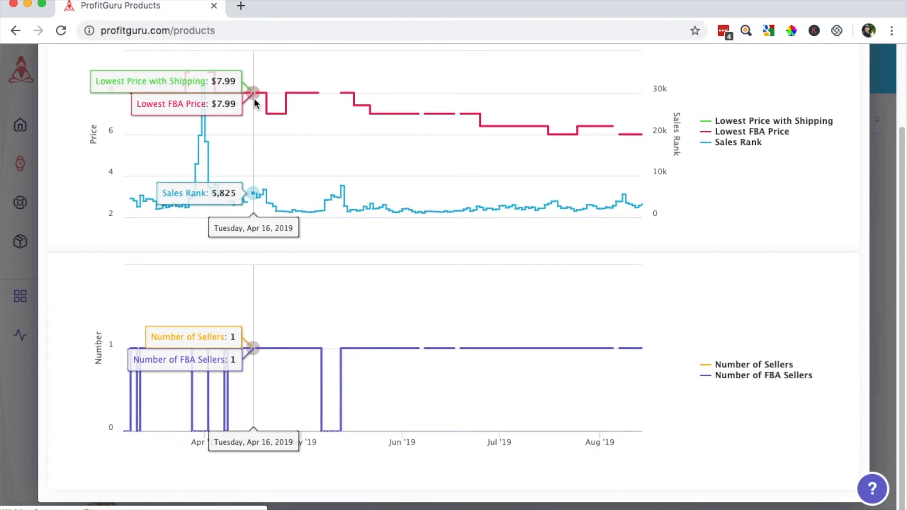
{"action": "mouse_move", "coordinate": [259, 103]}
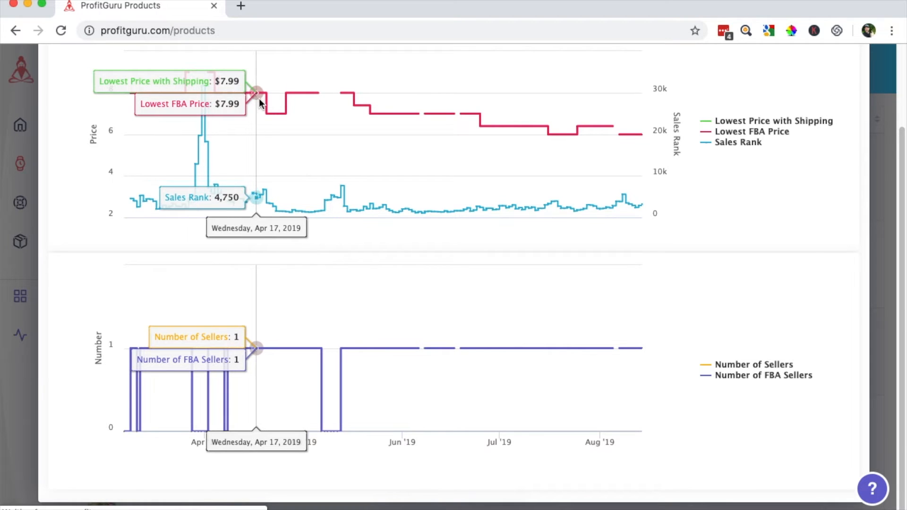
{"action": "mouse_move", "coordinate": [298, 97]}
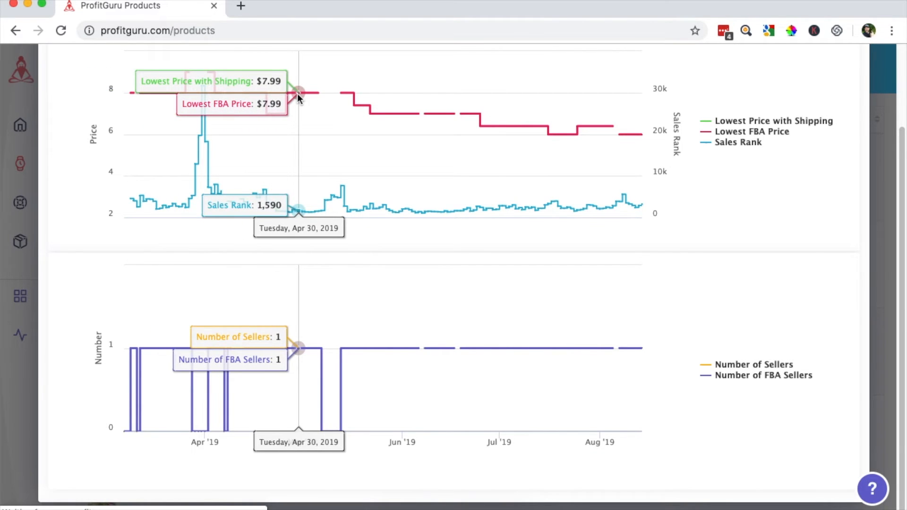
{"action": "mouse_move", "coordinate": [397, 116]}
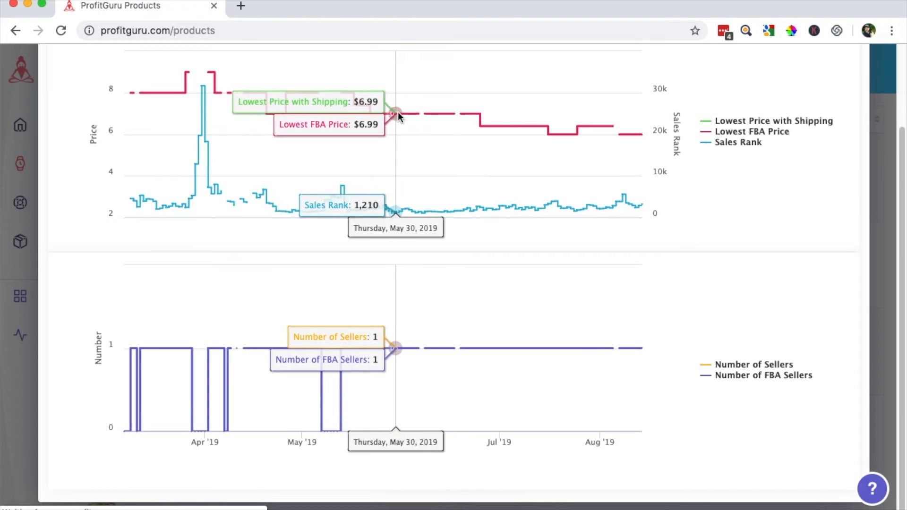
{"action": "mouse_move", "coordinate": [616, 144]}
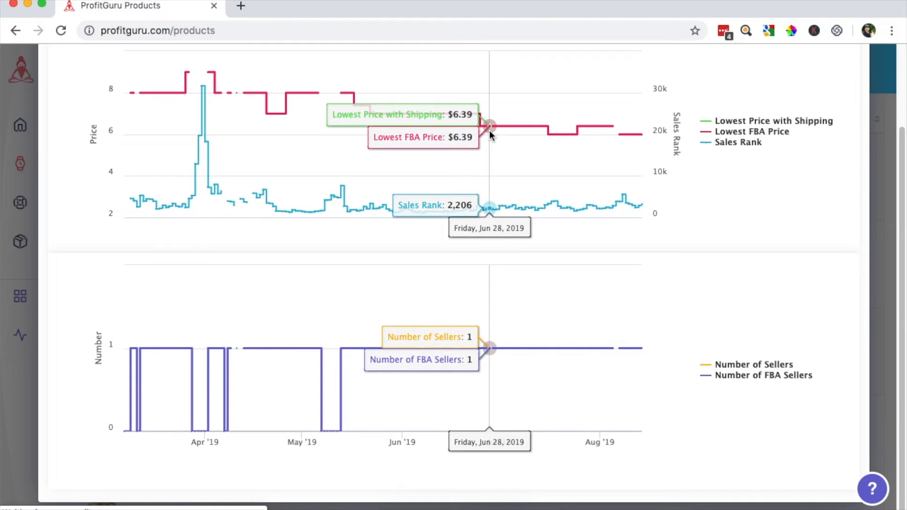
{"action": "mouse_move", "coordinate": [494, 150]}
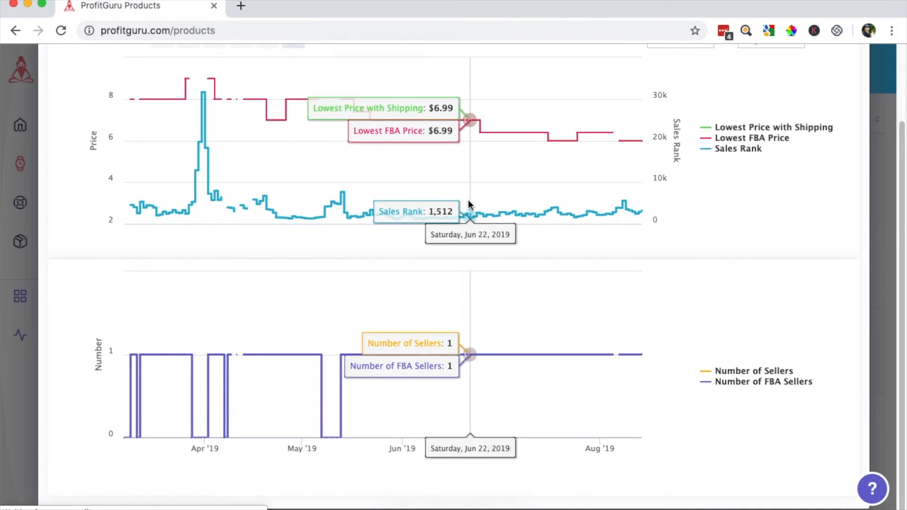
{"action": "mouse_move", "coordinate": [350, 193]}
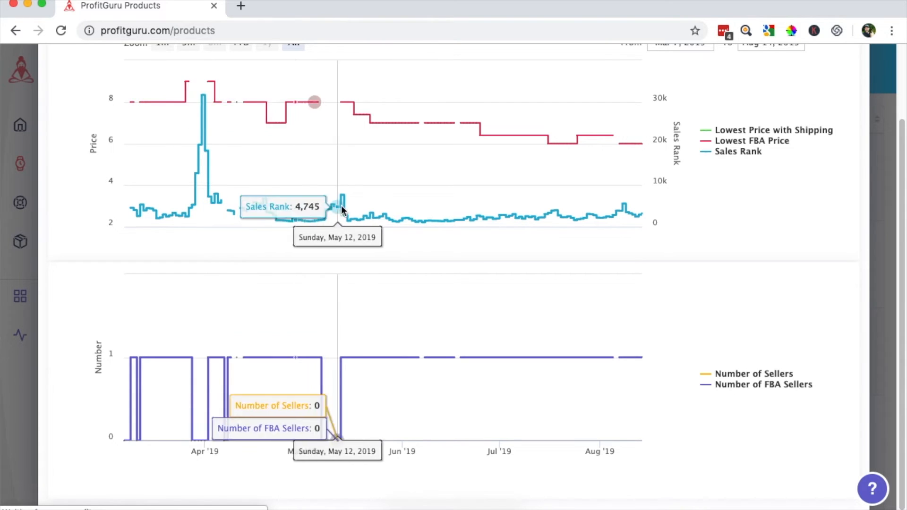
{"action": "mouse_move", "coordinate": [379, 214]}
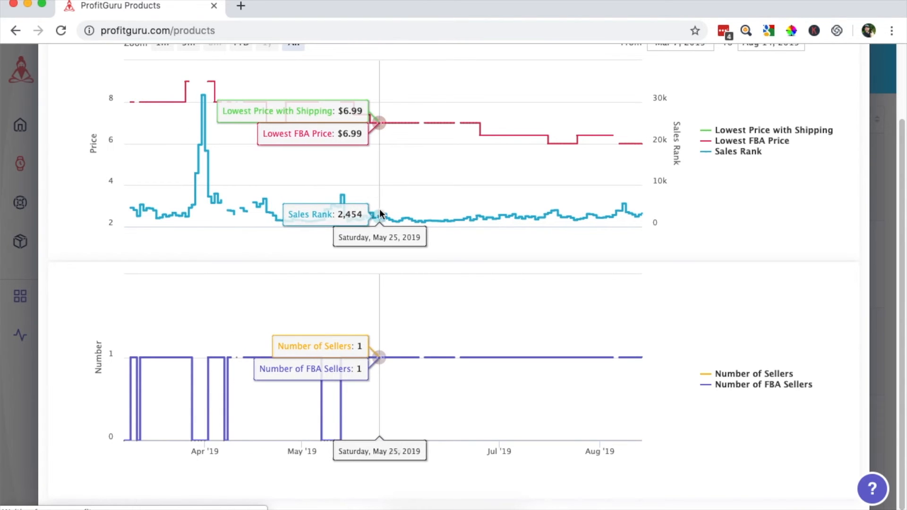
{"action": "mouse_move", "coordinate": [452, 123]}
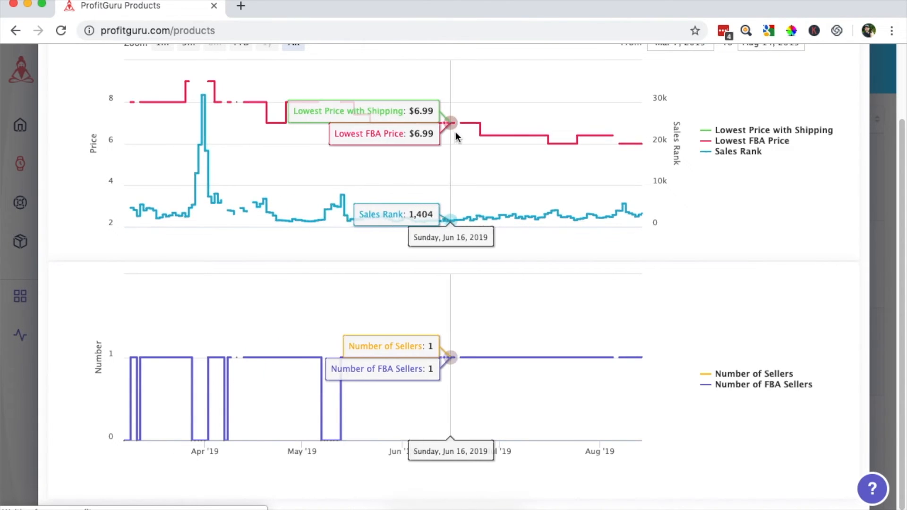
{"action": "mouse_move", "coordinate": [464, 157]}
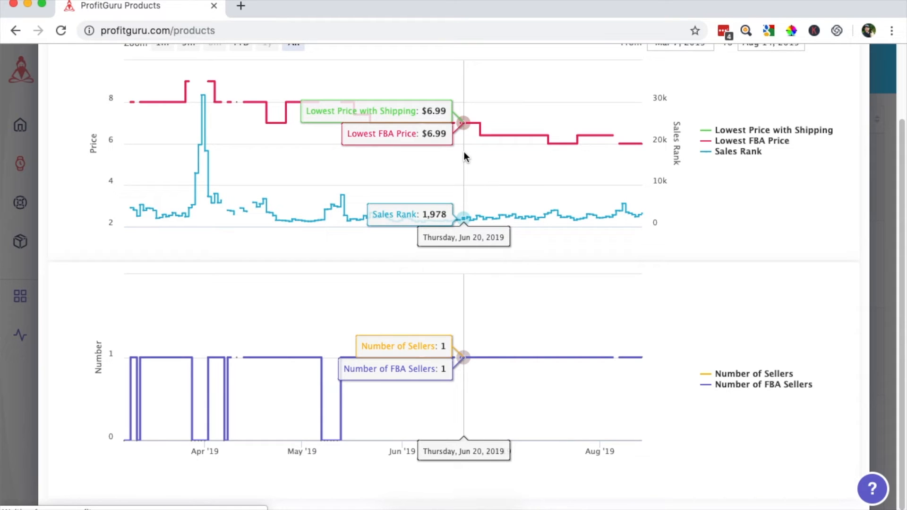
{"action": "mouse_move", "coordinate": [207, 131]}
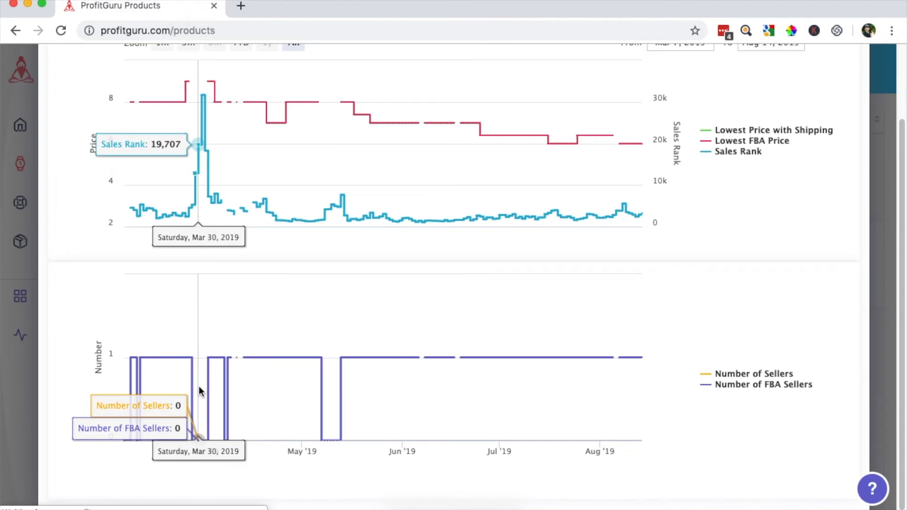
{"action": "mouse_move", "coordinate": [202, 120]}
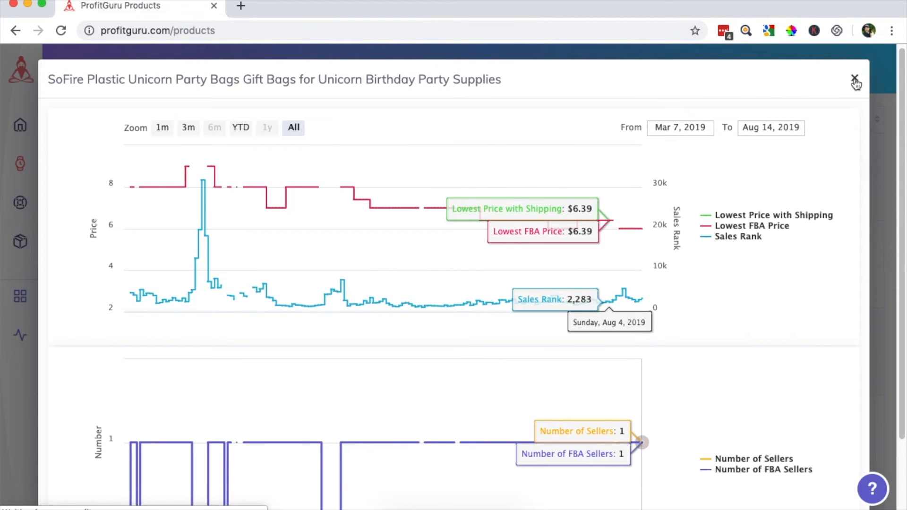
{"action": "left_click", "coordinate": [855, 79]}
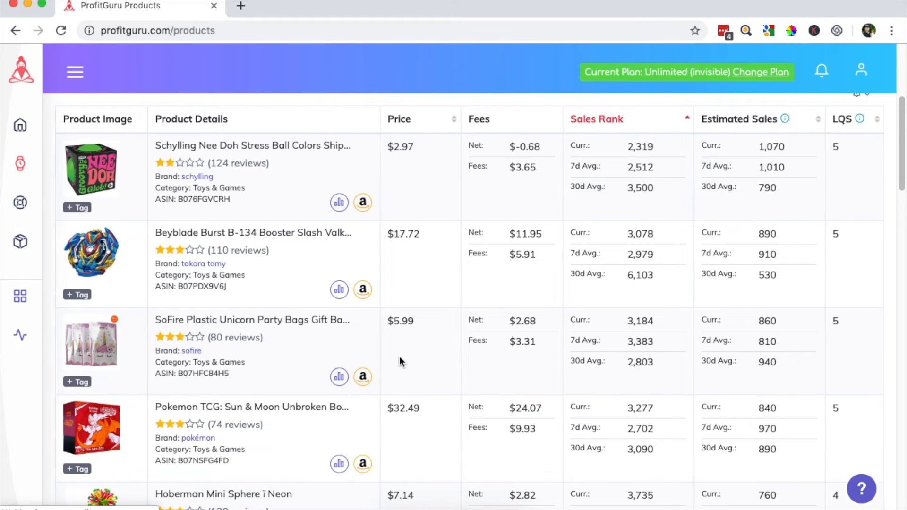
Step: View the SoFire Plastic Unicorn Party Bags listing on Amazon and look through its product photos
{"action": "left_click", "coordinate": [363, 376]}
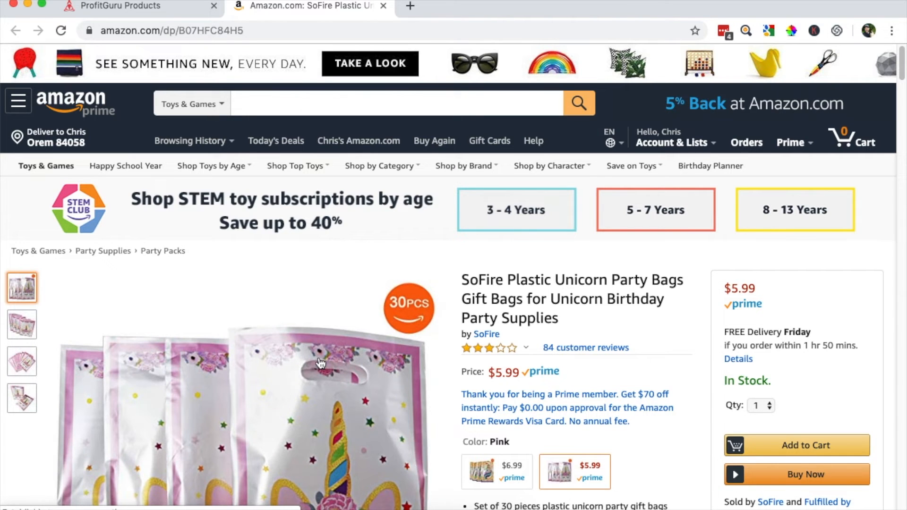
{"action": "scroll", "scroll_direction": "down", "scroll_amount": 3}
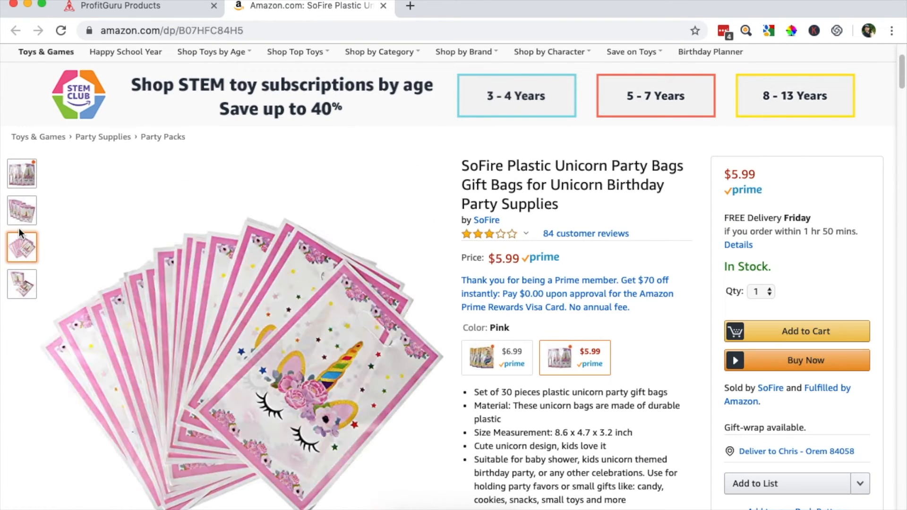
{"action": "scroll", "scroll_direction": "down", "scroll_amount": 3}
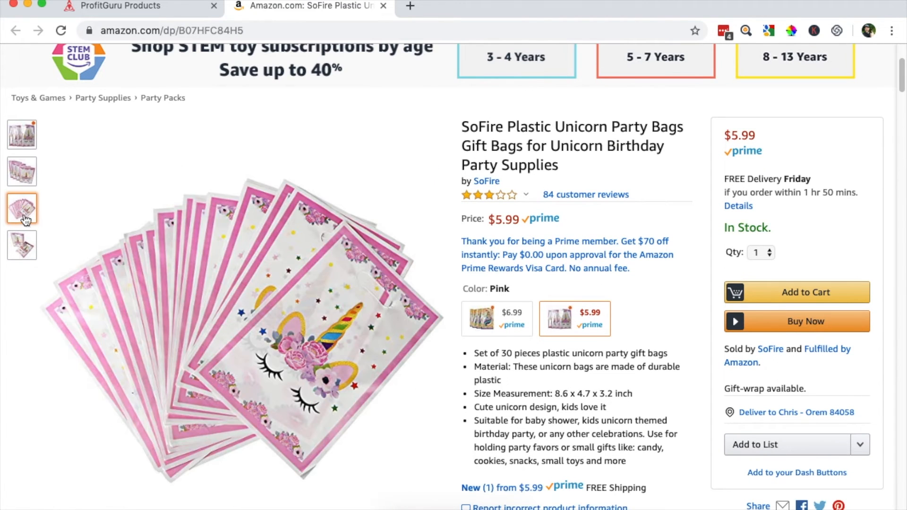
{"action": "left_click", "coordinate": [21, 245]}
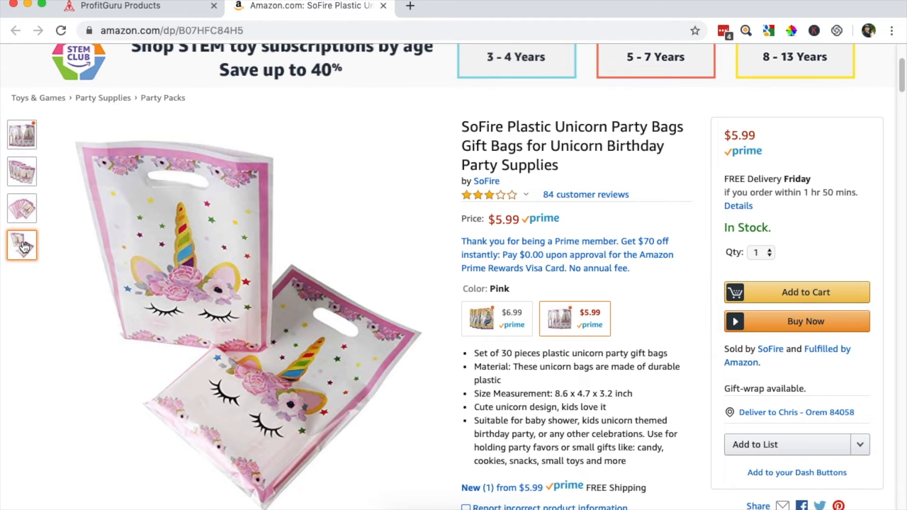
{"action": "scroll", "scroll_direction": "down", "scroll_amount": 3}
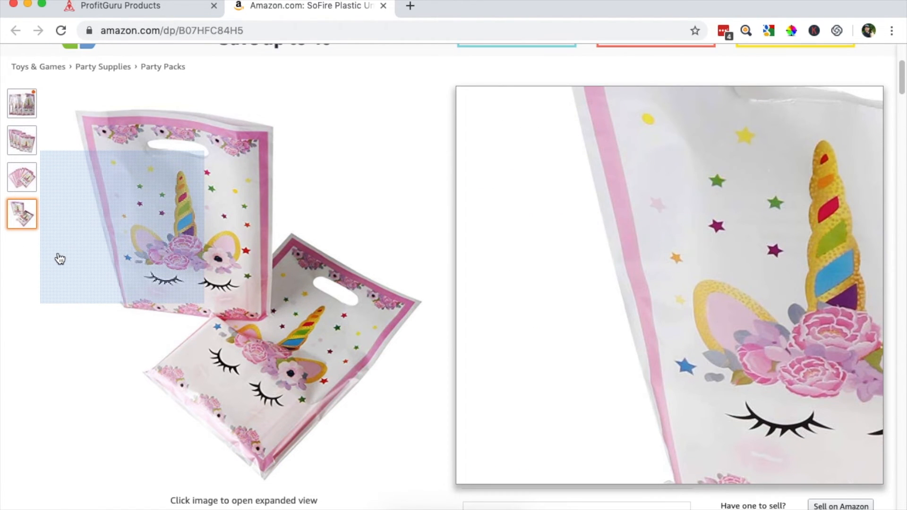
{"action": "scroll", "scroll_direction": "down", "scroll_amount": 3}
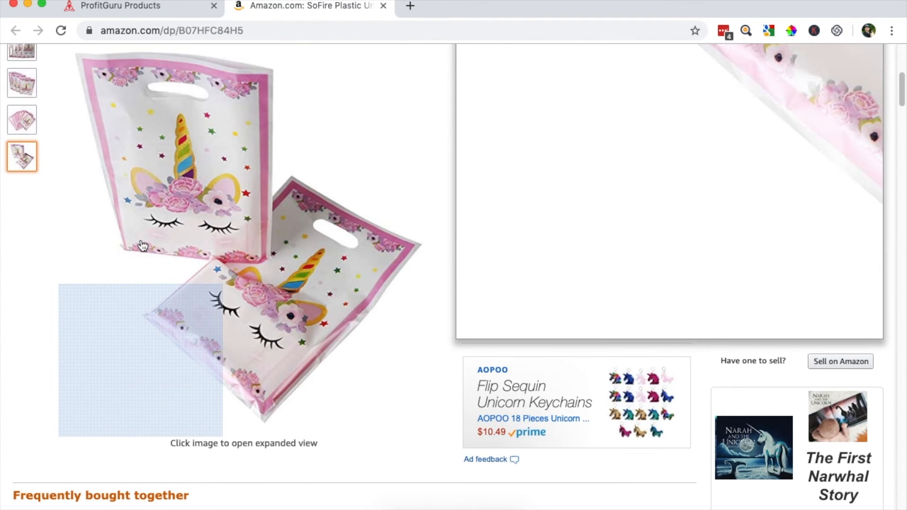
{"action": "scroll", "scroll_direction": "down", "scroll_amount": 3}
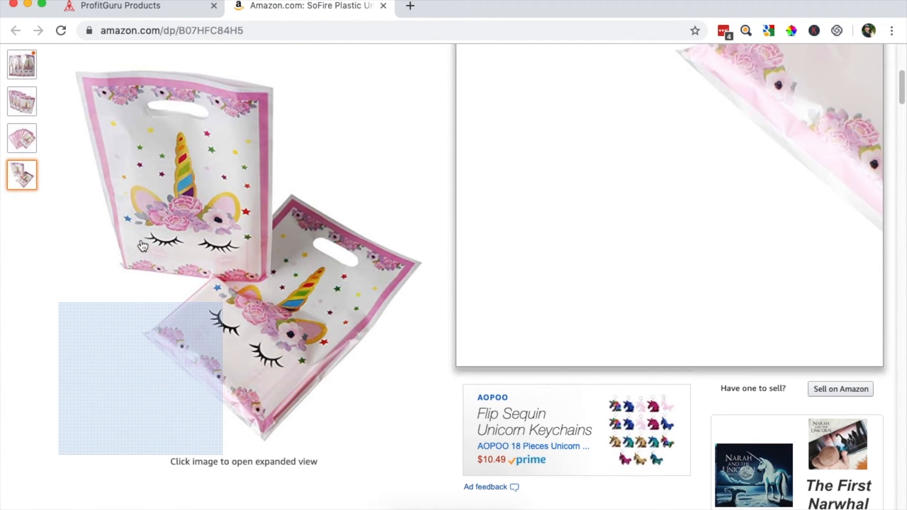
{"action": "scroll", "scroll_direction": "down", "scroll_amount": 3}
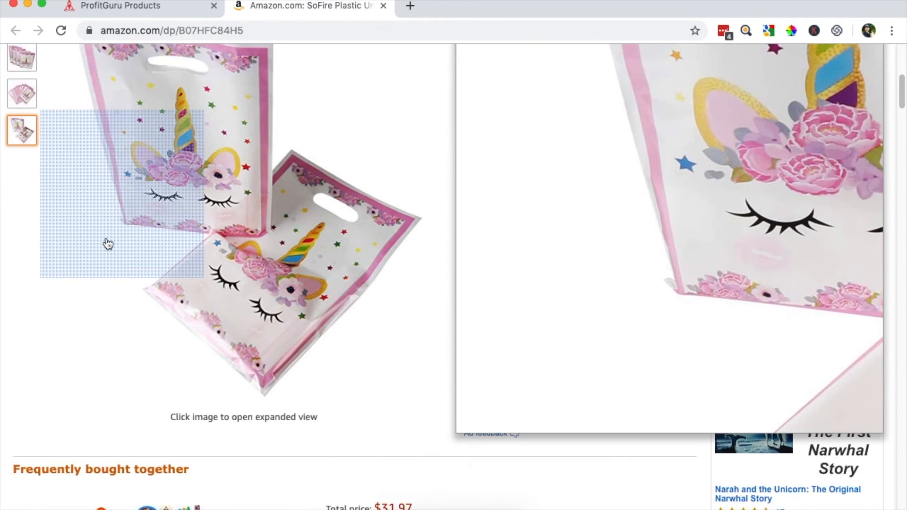
{"action": "scroll", "scroll_direction": "down", "scroll_amount": 3}
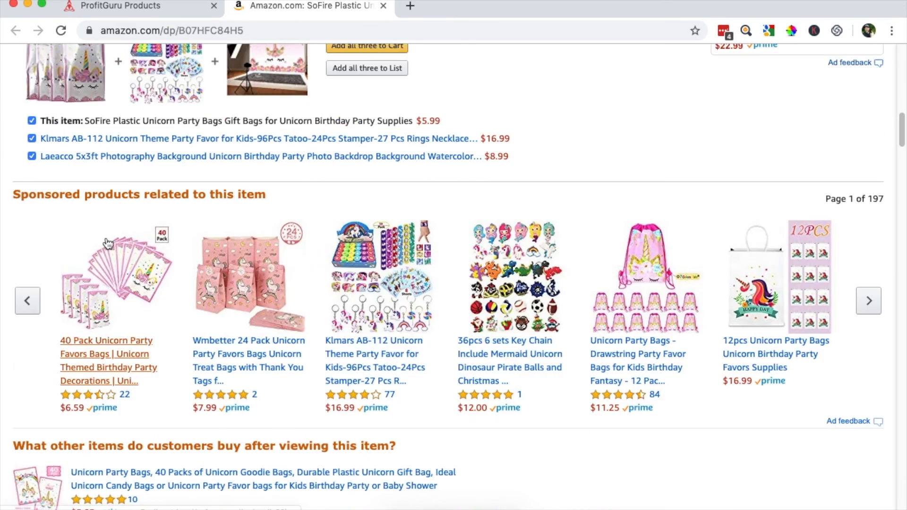
{"action": "scroll", "scroll_direction": "down", "scroll_amount": 3}
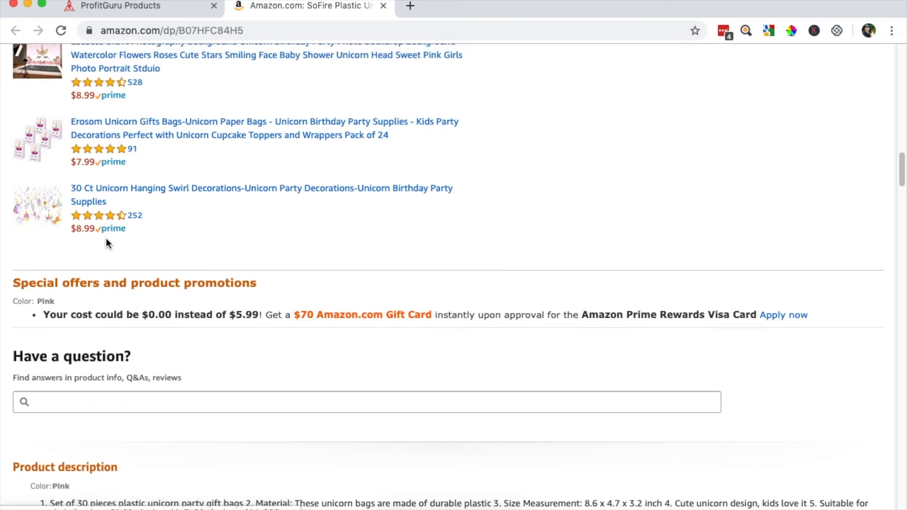
{"action": "scroll", "scroll_direction": "down", "scroll_amount": 3}
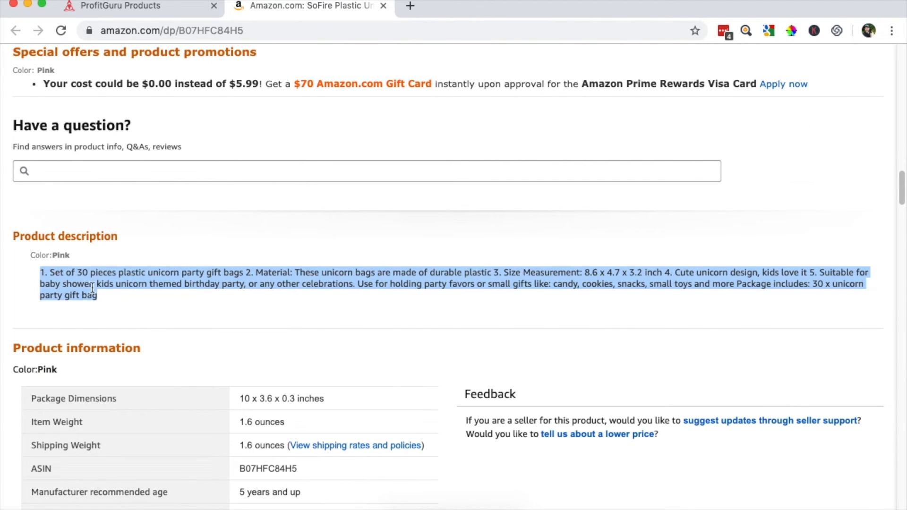
{"action": "mouse_move", "coordinate": [134, 299]}
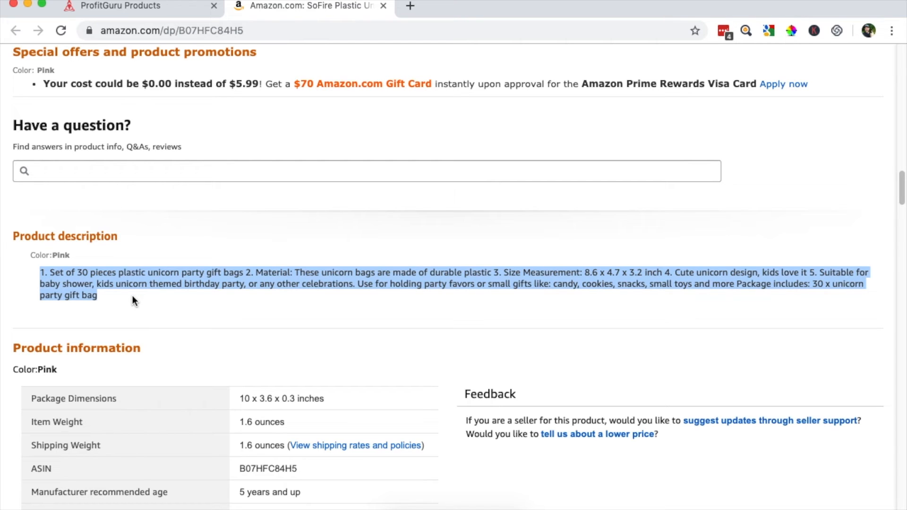
{"action": "mouse_move", "coordinate": [124, 303]}
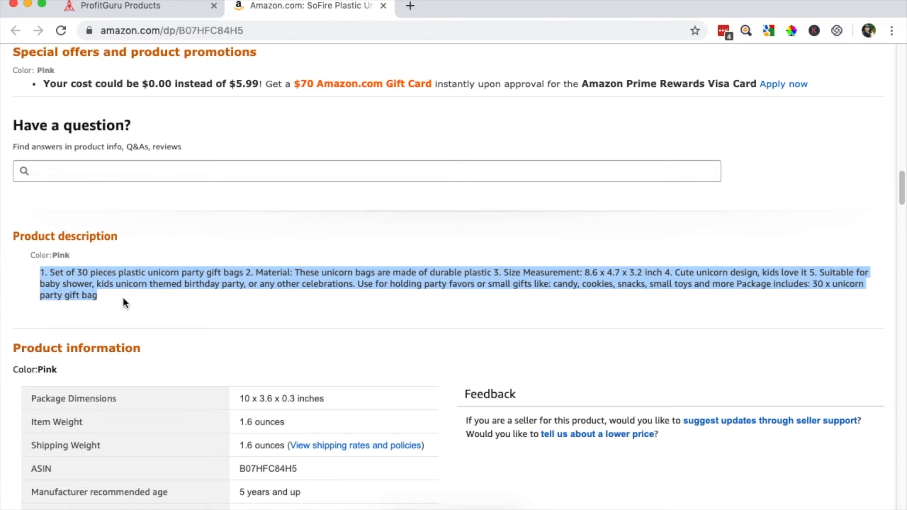
{"action": "scroll", "scroll_direction": "down", "scroll_amount": 3}
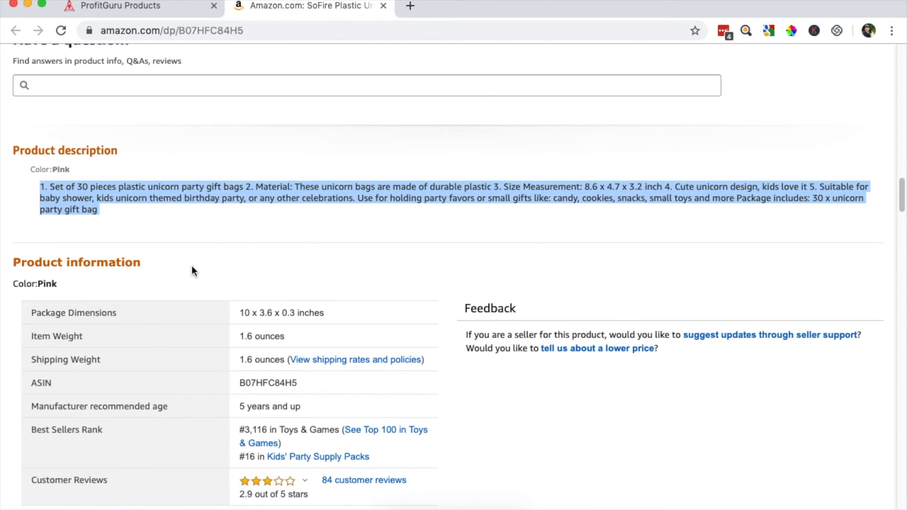
{"action": "scroll", "scroll_direction": "down", "scroll_amount": 3}
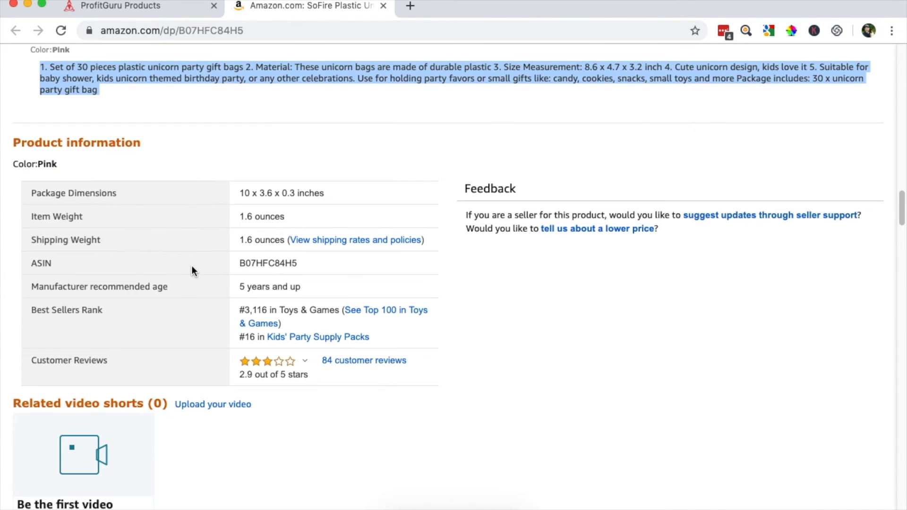
{"action": "scroll", "scroll_direction": "down", "scroll_amount": 3}
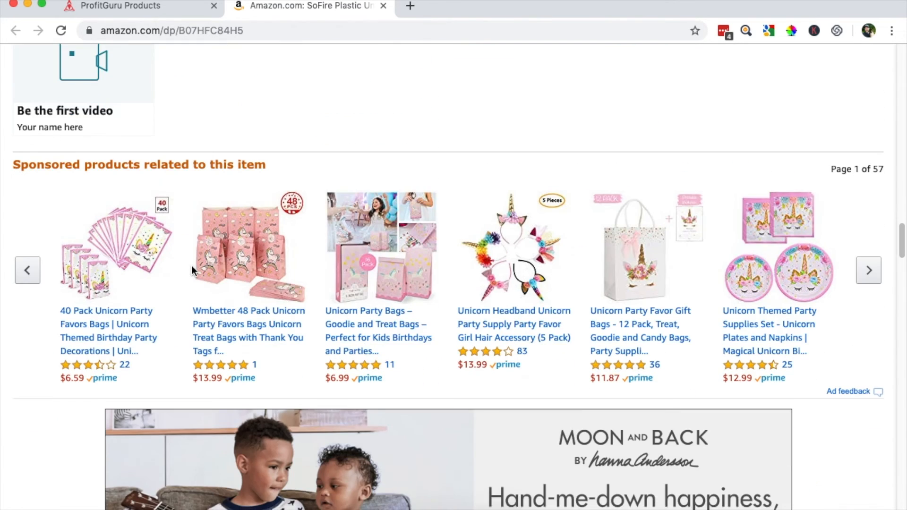
Step: Scroll through the customer reviews complaining about flimsy, easily torn SoFire bags
{"action": "scroll", "scroll_direction": "down", "scroll_amount": 3}
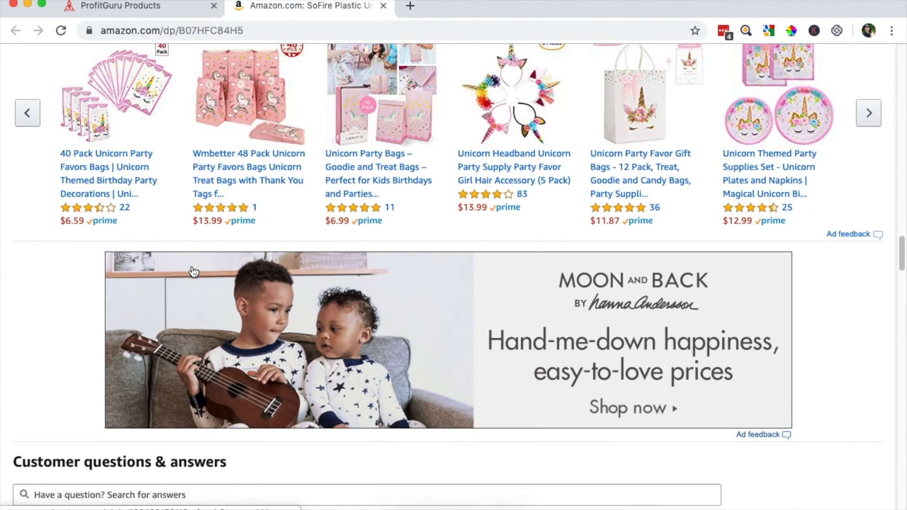
{"action": "scroll", "scroll_direction": "down", "scroll_amount": 3}
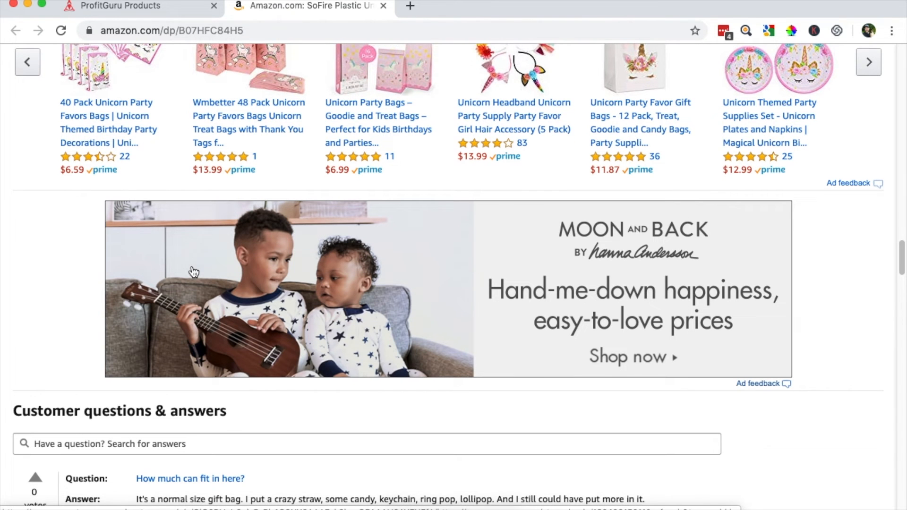
{"action": "scroll", "scroll_direction": "down", "scroll_amount": 3}
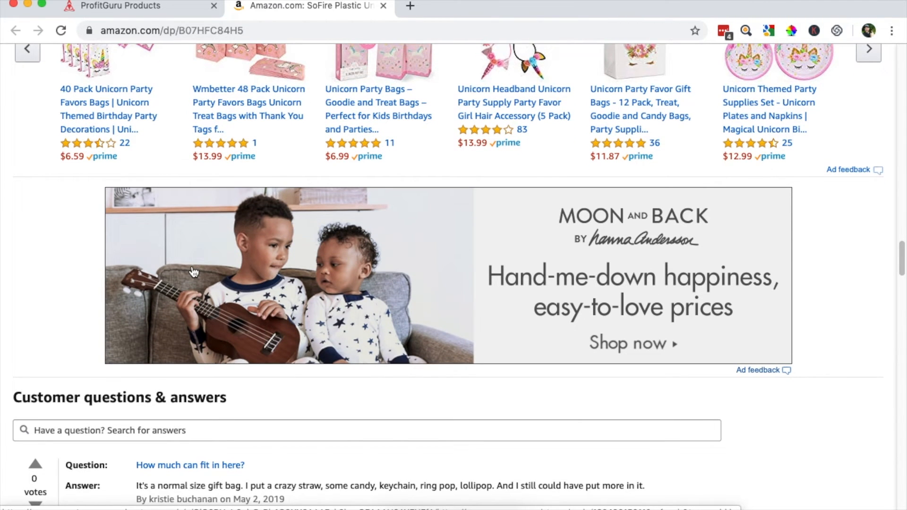
{"action": "scroll", "scroll_direction": "down", "scroll_amount": 3}
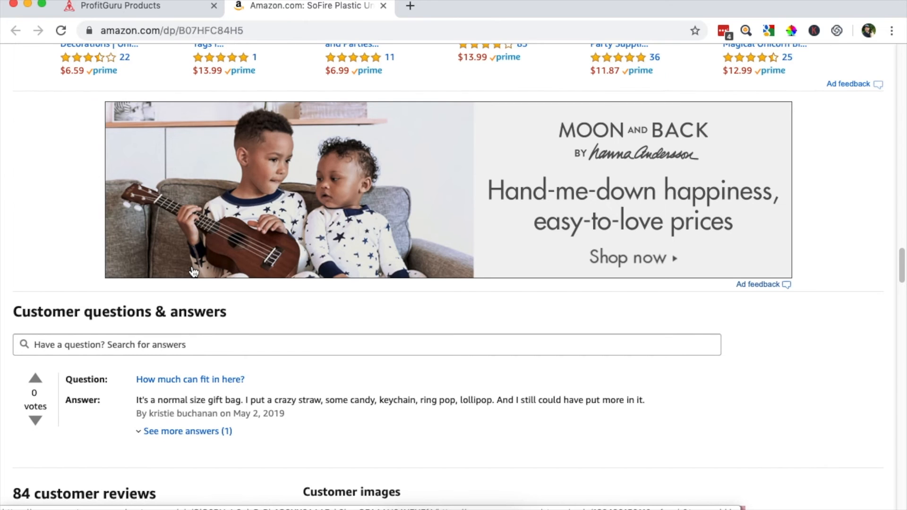
{"action": "scroll", "scroll_direction": "down", "scroll_amount": 3}
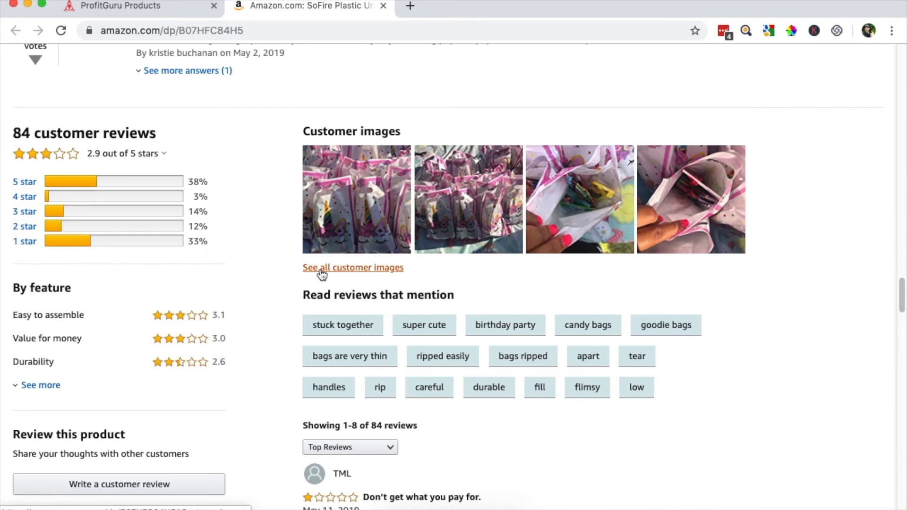
{"action": "scroll", "scroll_direction": "down", "scroll_amount": 3}
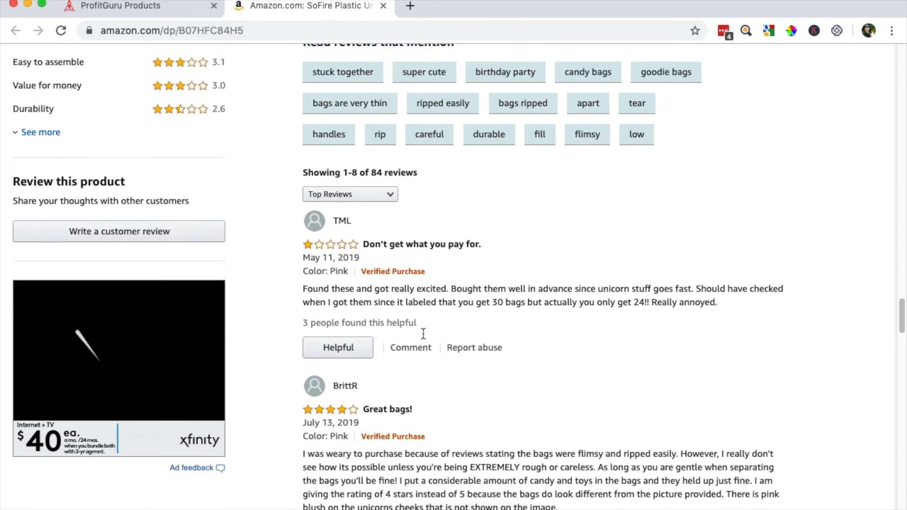
{"action": "scroll", "scroll_direction": "down", "scroll_amount": 3}
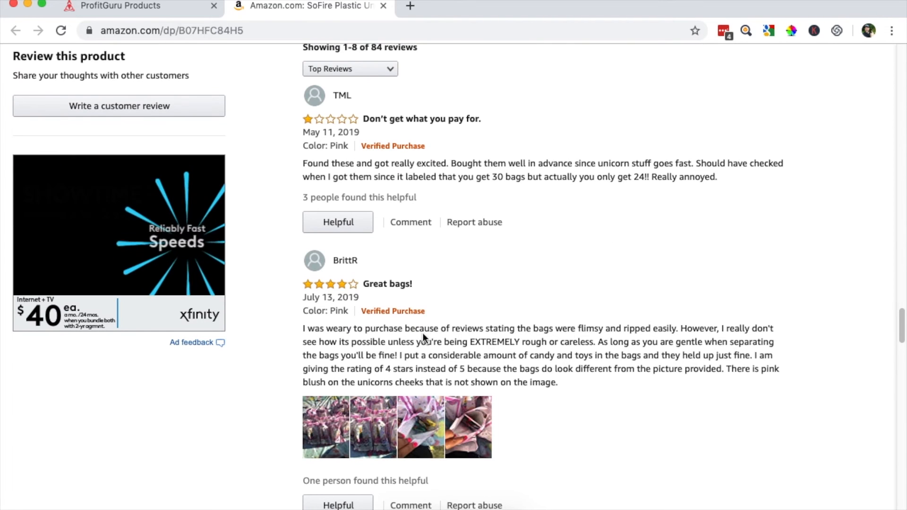
{"action": "scroll", "scroll_direction": "down", "scroll_amount": 3}
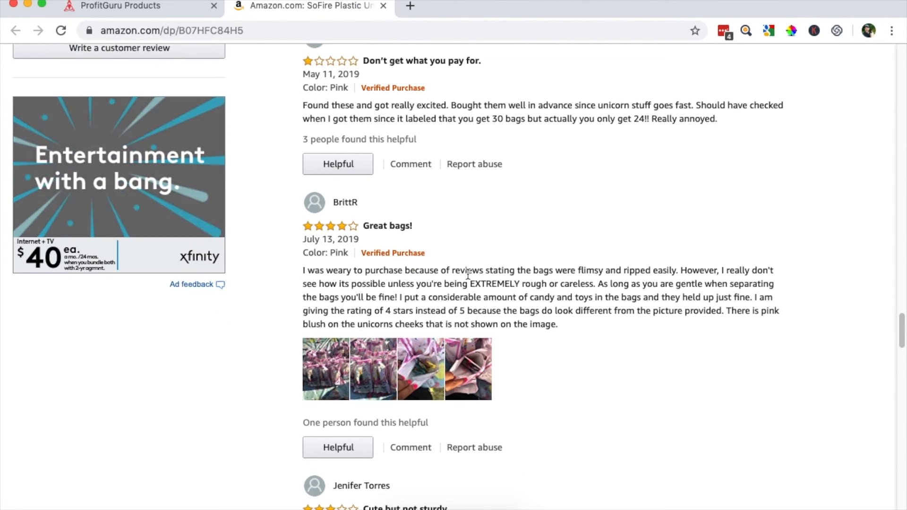
{"action": "scroll", "scroll_direction": "down", "scroll_amount": 3}
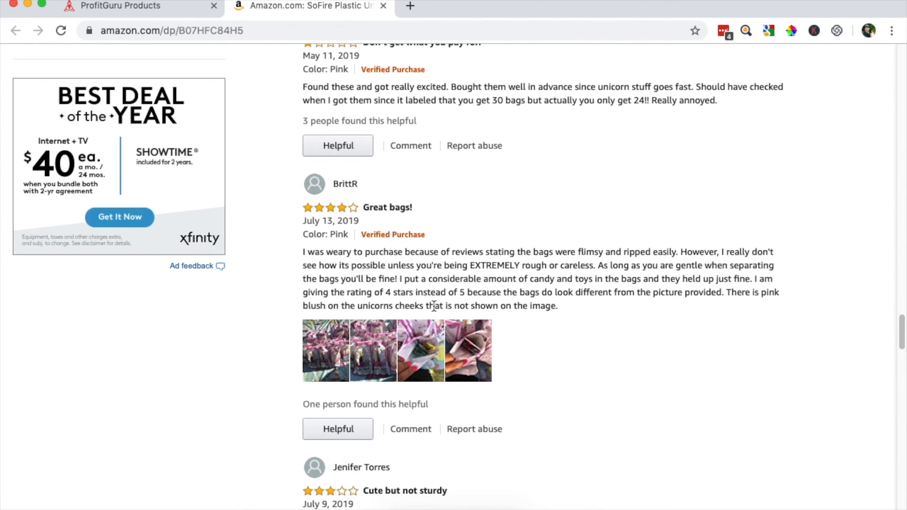
{"action": "scroll", "scroll_direction": "down", "scroll_amount": 3}
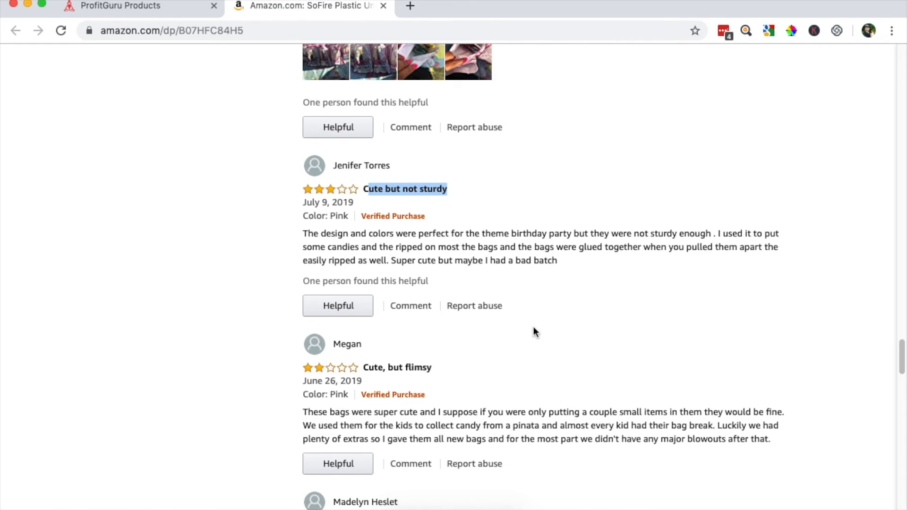
{"action": "scroll", "scroll_direction": "down", "scroll_amount": 3}
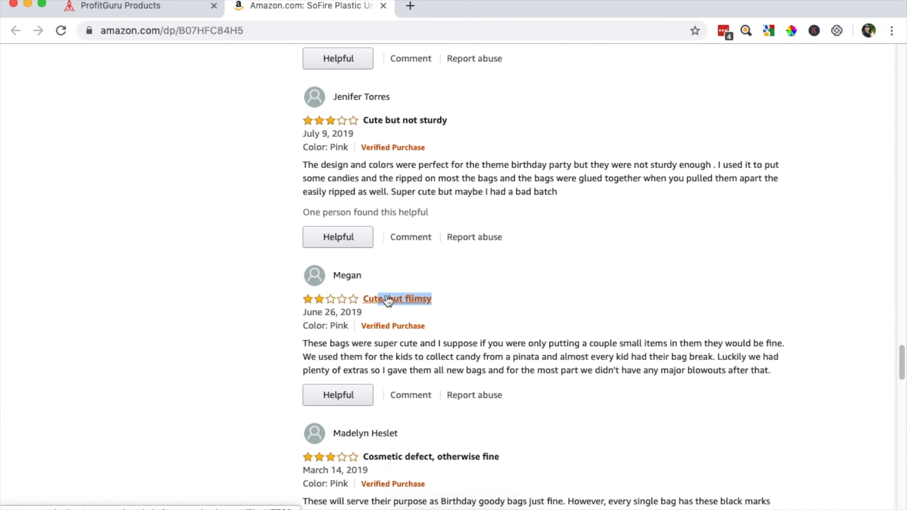
{"action": "scroll", "scroll_direction": "down", "scroll_amount": 3}
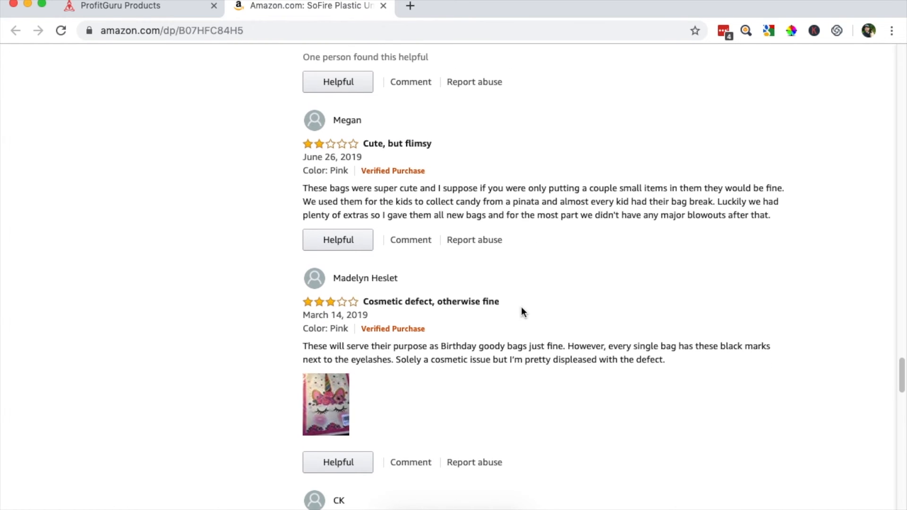
{"action": "scroll", "scroll_direction": "down", "scroll_amount": 3}
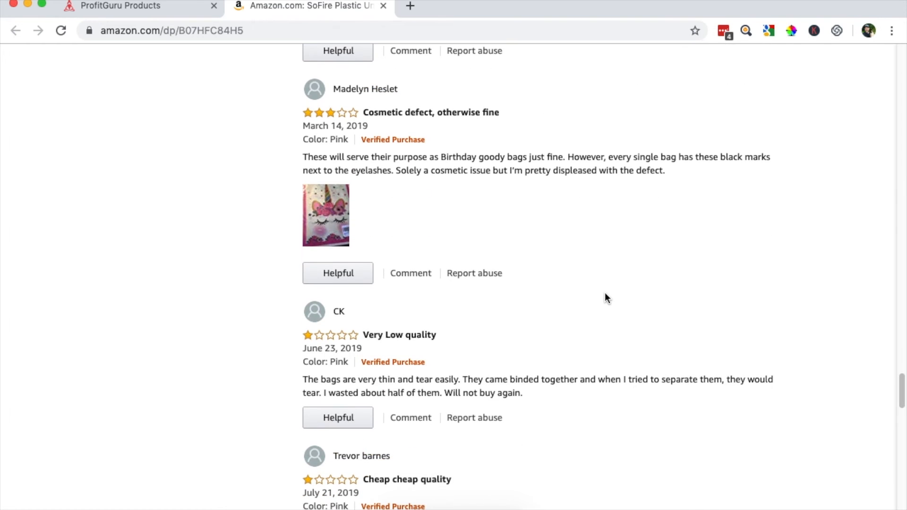
{"action": "mouse_move", "coordinate": [593, 305]}
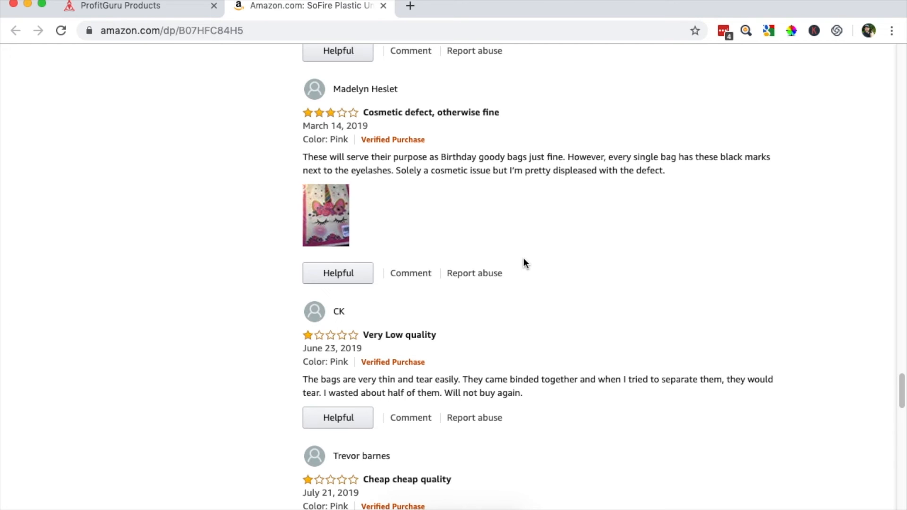
{"action": "mouse_move", "coordinate": [558, 245]}
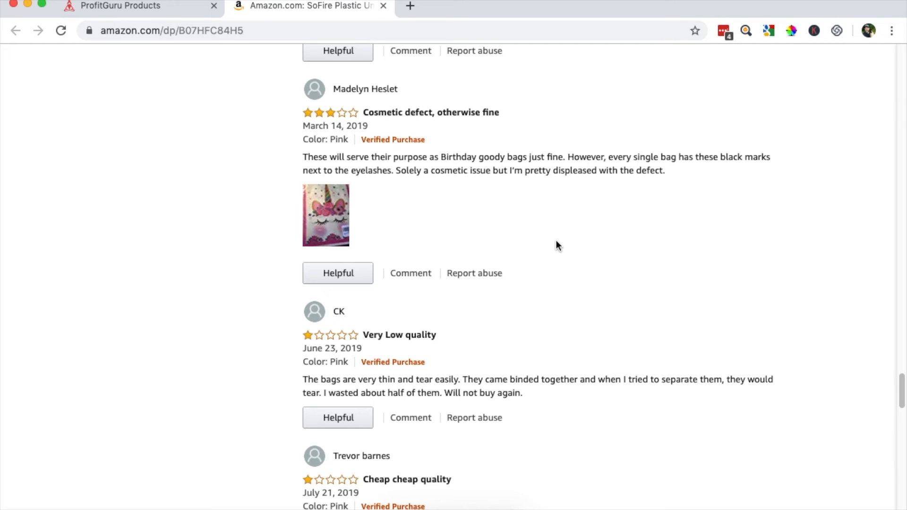
{"action": "scroll", "scroll_direction": "down", "scroll_amount": 3}
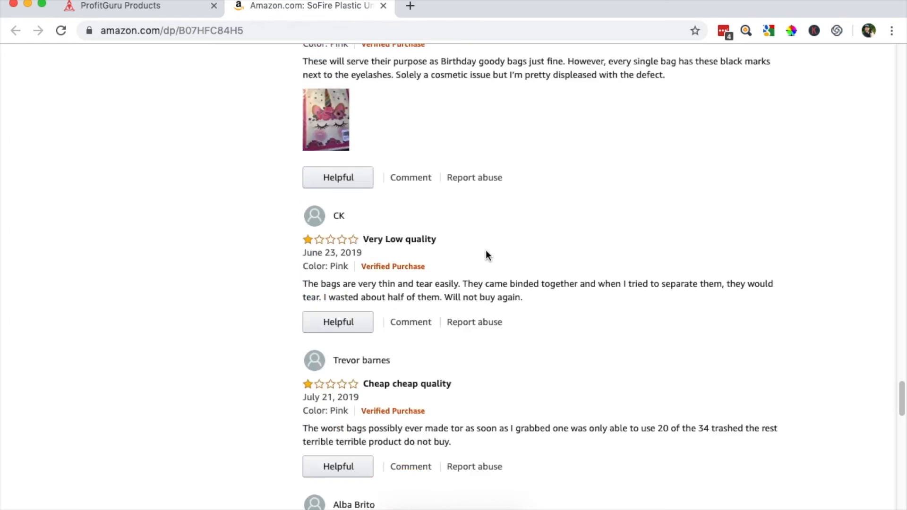
{"action": "scroll", "scroll_direction": "down", "scroll_amount": 3}
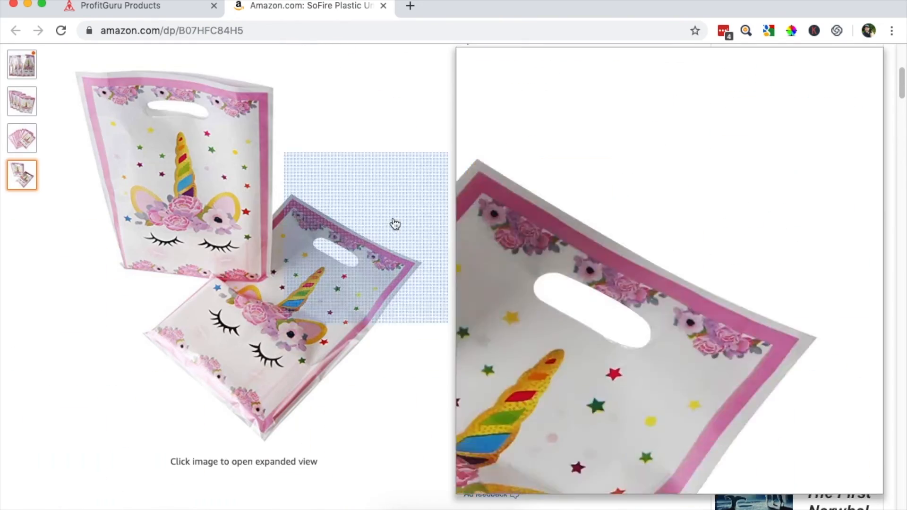
Step: Back in ProfitGuru, start tagging the SoFire party bags row and check existing tags
{"action": "left_click", "coordinate": [116, 6]}
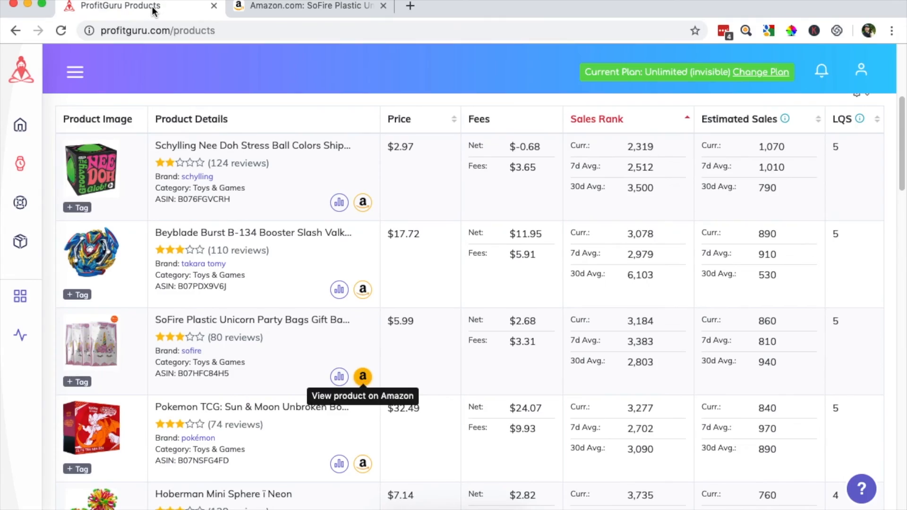
{"action": "scroll", "scroll_direction": "down", "scroll_amount": 3}
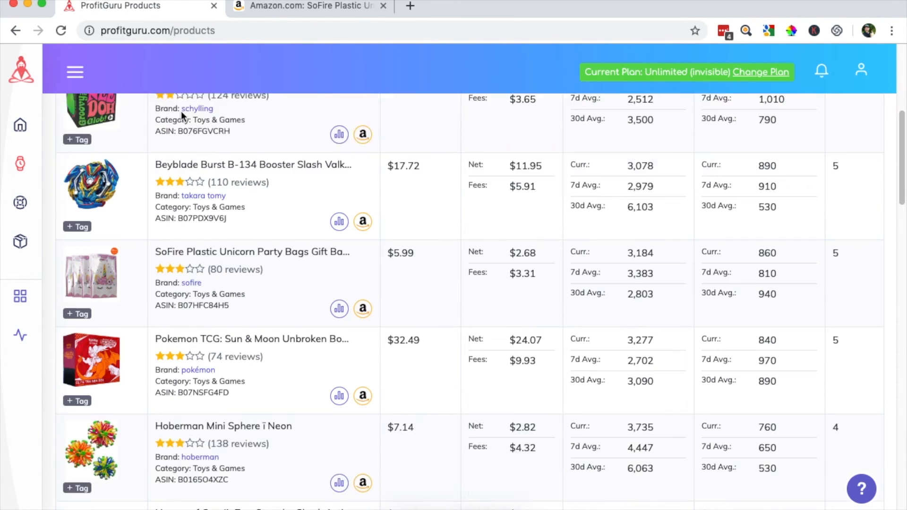
{"action": "scroll", "scroll_direction": "down", "scroll_amount": 3}
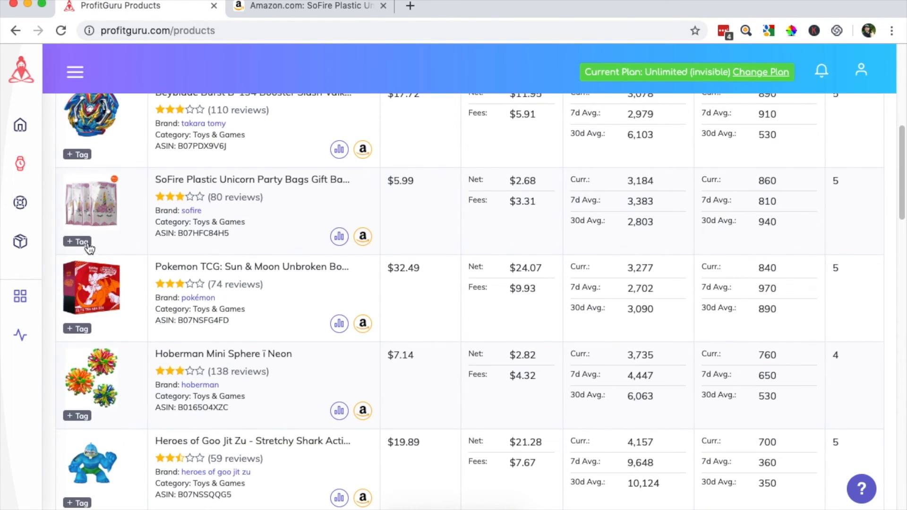
{"action": "left_click", "coordinate": [77, 242]}
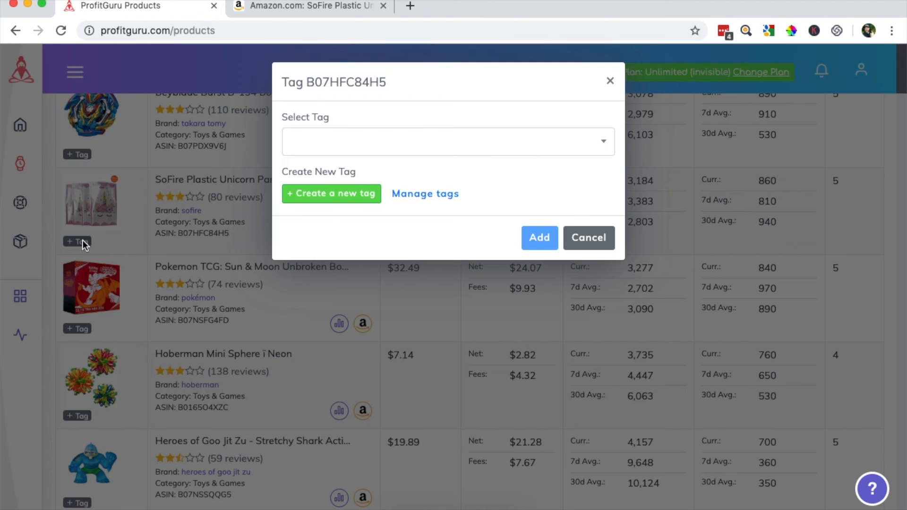
{"action": "mouse_move", "coordinate": [425, 152]}
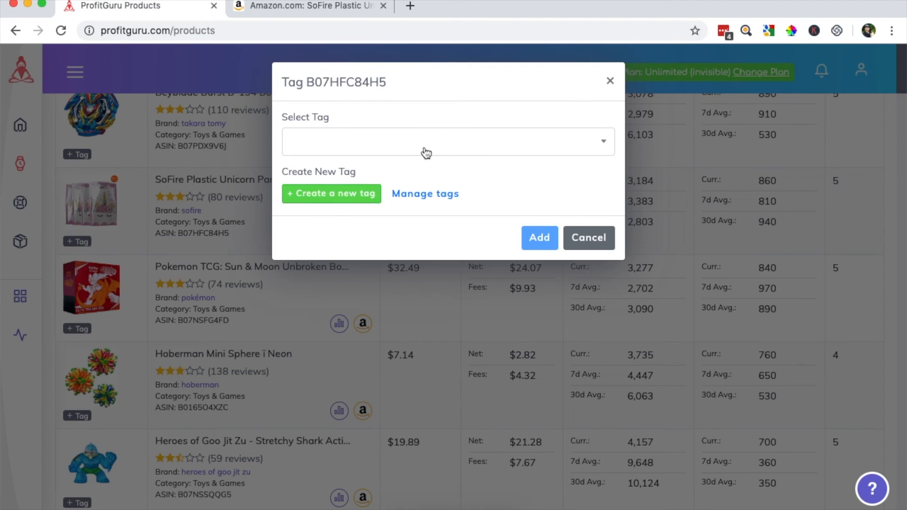
{"action": "left_click", "coordinate": [447, 141]}
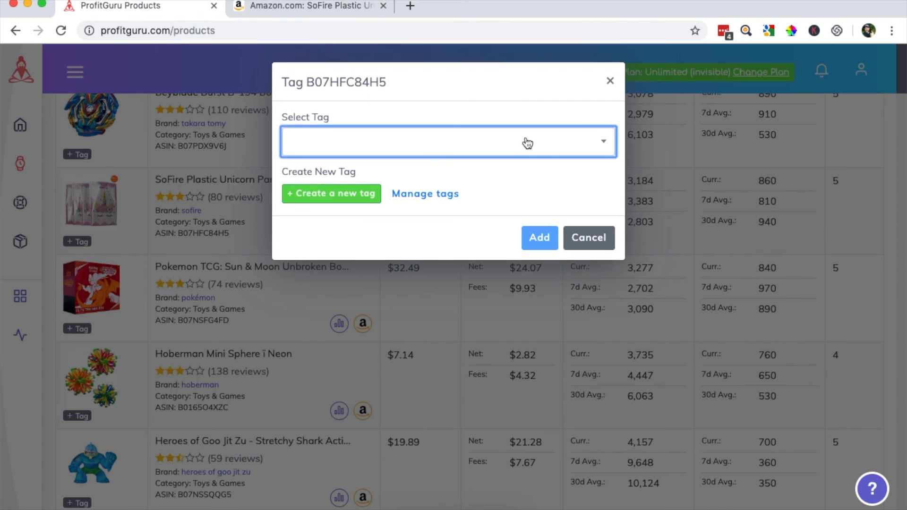
Step: Create a new orange tag named Potential PL and apply it to the SoFire bags
{"action": "left_click", "coordinate": [331, 193]}
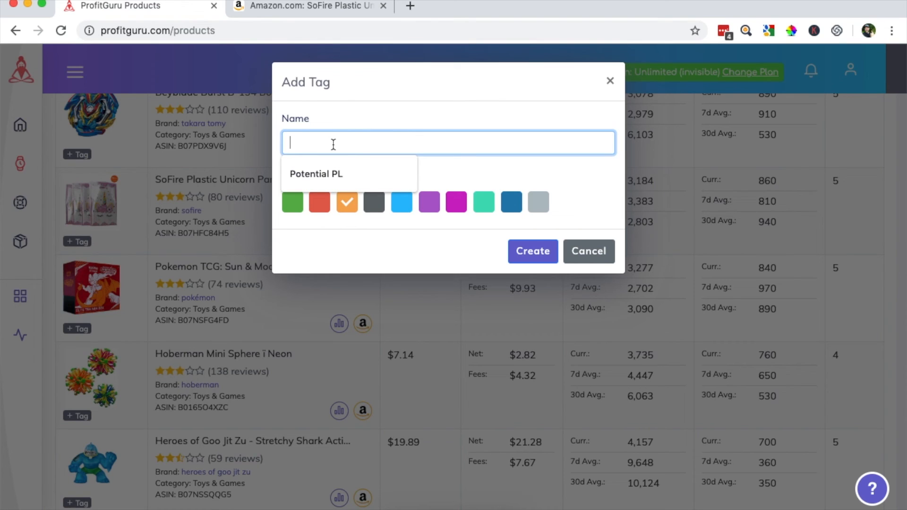
{"action": "type", "text": "Potentit"}
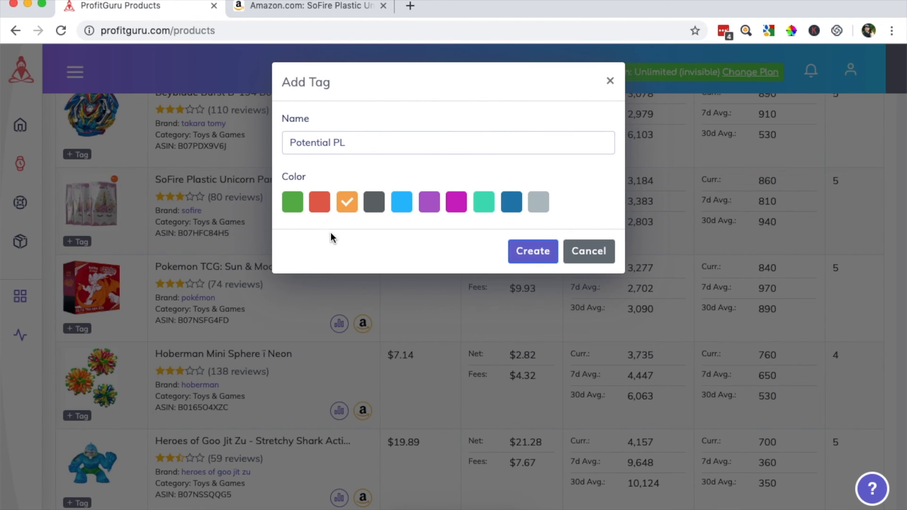
{"action": "left_click", "coordinate": [532, 251]}
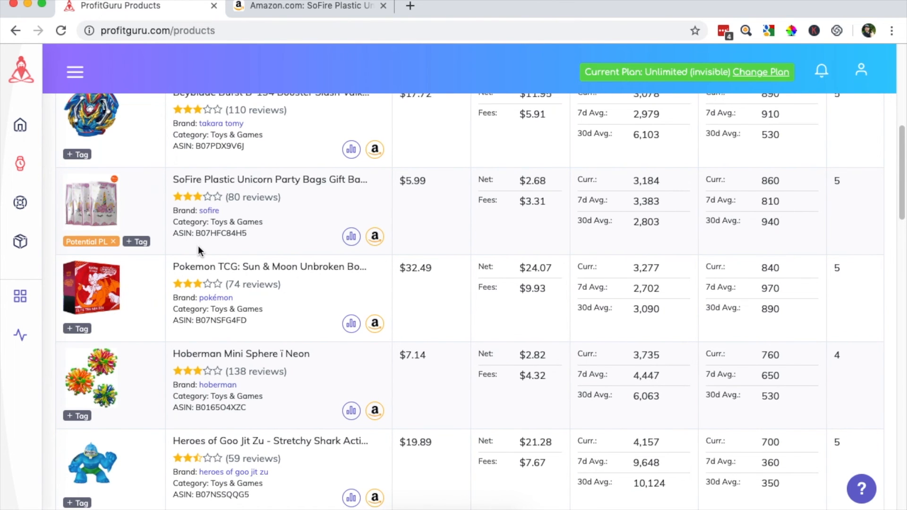
Step: Scroll the Products page back to the Toys & Games filters at the top
{"action": "scroll", "scroll_direction": "down", "scroll_amount": 3}
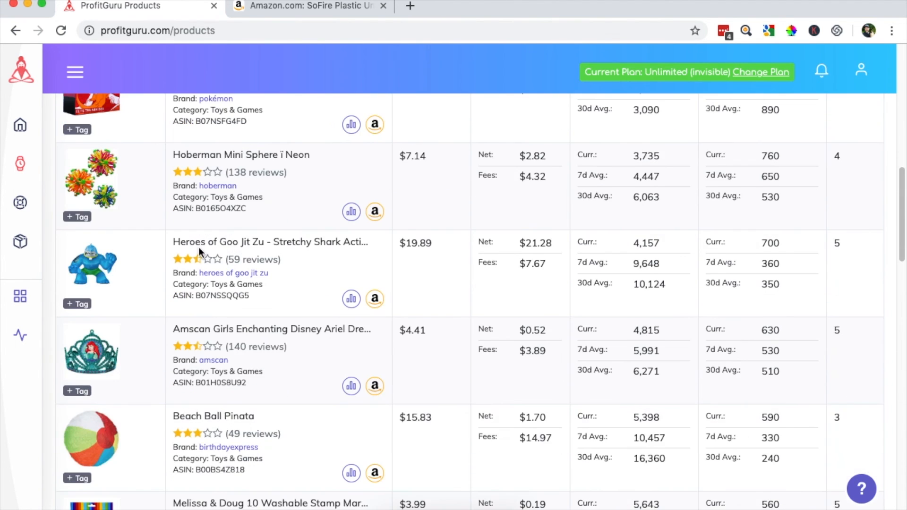
{"action": "scroll", "scroll_direction": "down", "scroll_amount": 3}
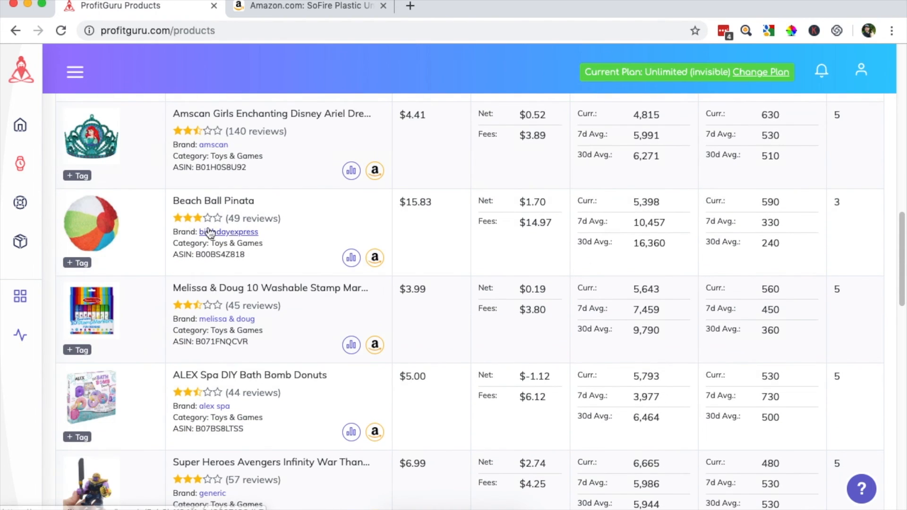
{"action": "scroll", "scroll_direction": "down", "scroll_amount": 3}
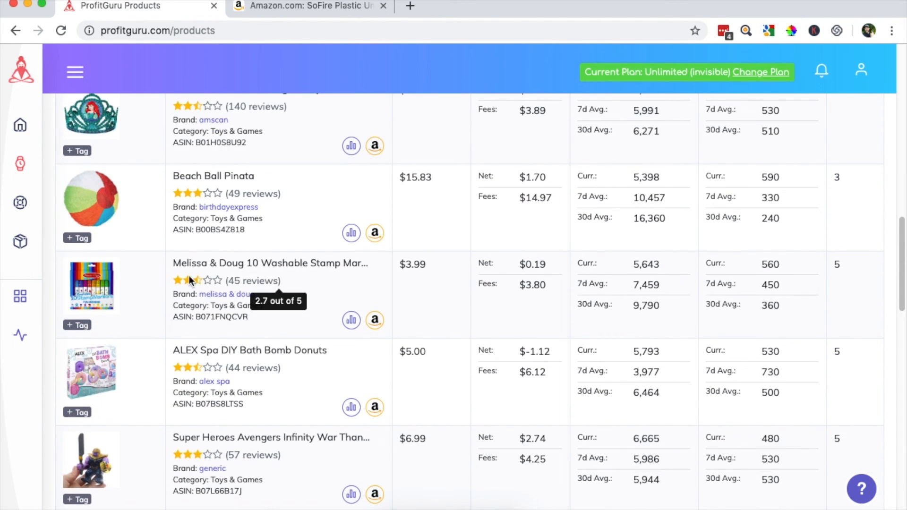
{"action": "scroll", "scroll_direction": "down", "scroll_amount": 3}
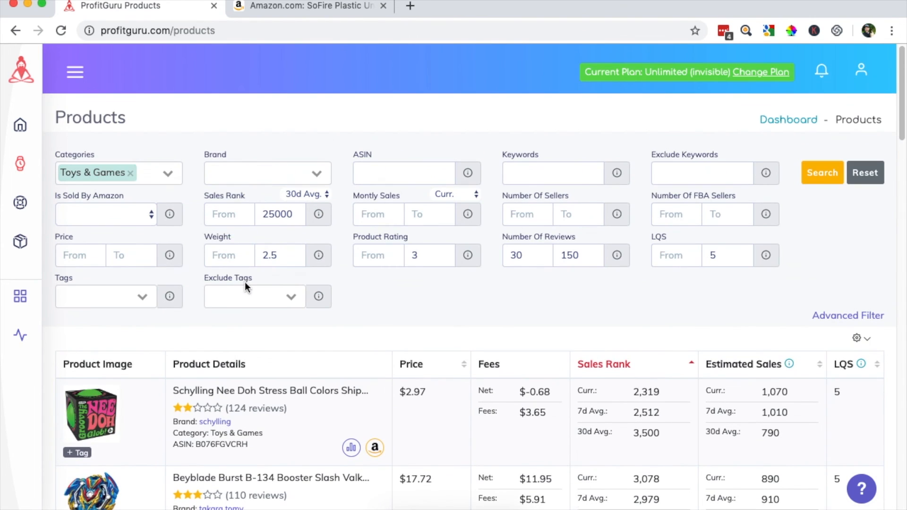
Step: Show the tag filter list with watch, hide, New and the new Potential PL tag
{"action": "left_click", "coordinate": [104, 296]}
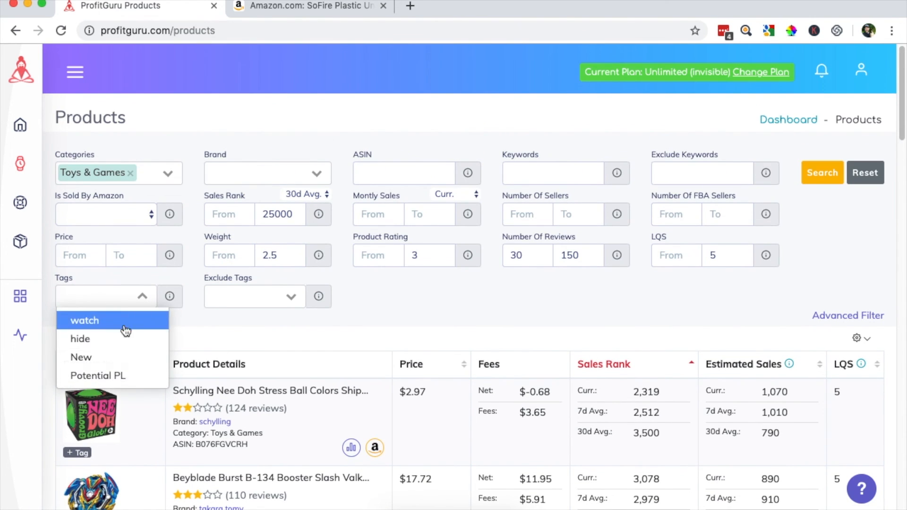
{"action": "mouse_move", "coordinate": [118, 331]}
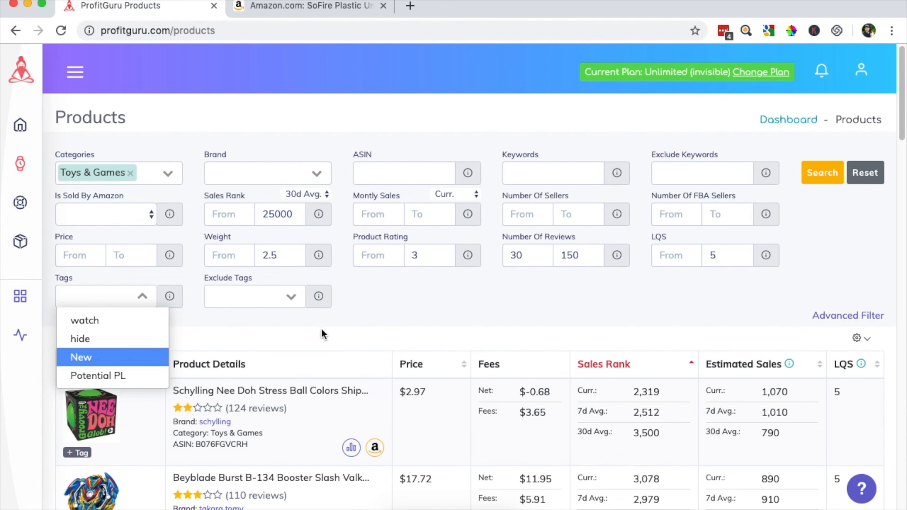
{"action": "mouse_move", "coordinate": [377, 324]}
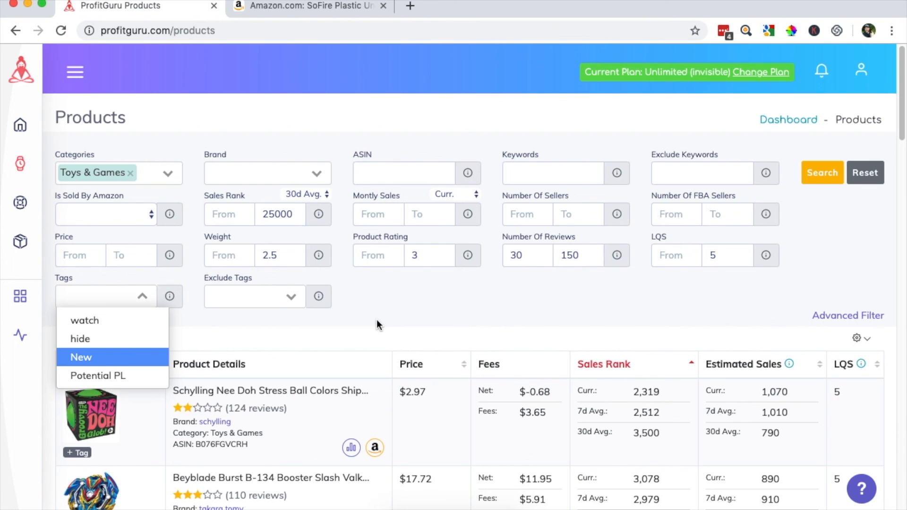
{"action": "mouse_move", "coordinate": [371, 327]}
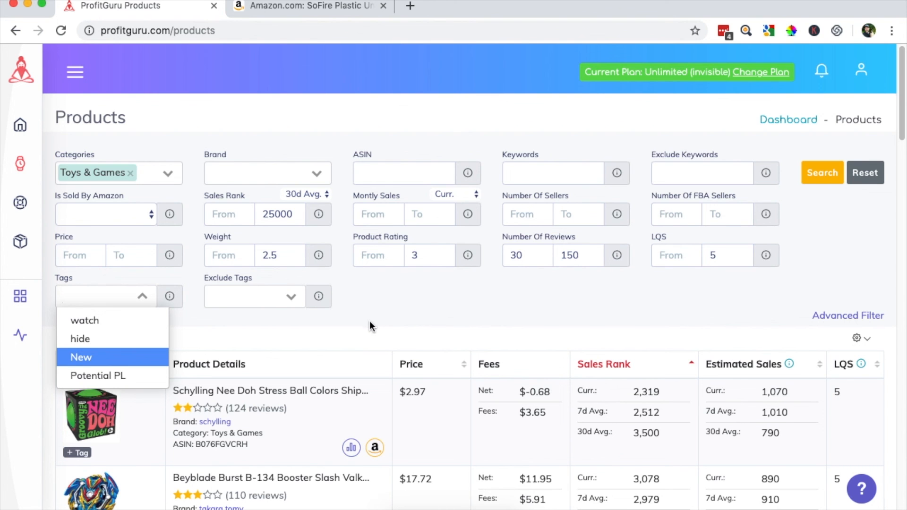